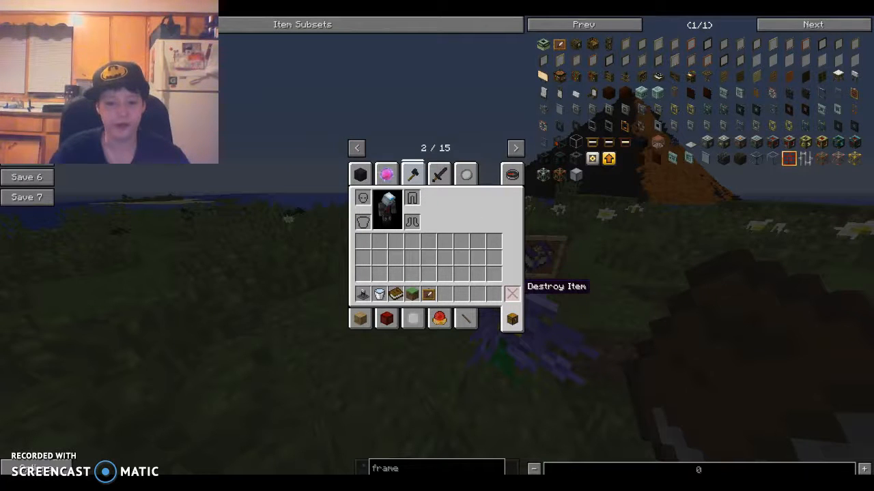
mouse_move(609, 158)
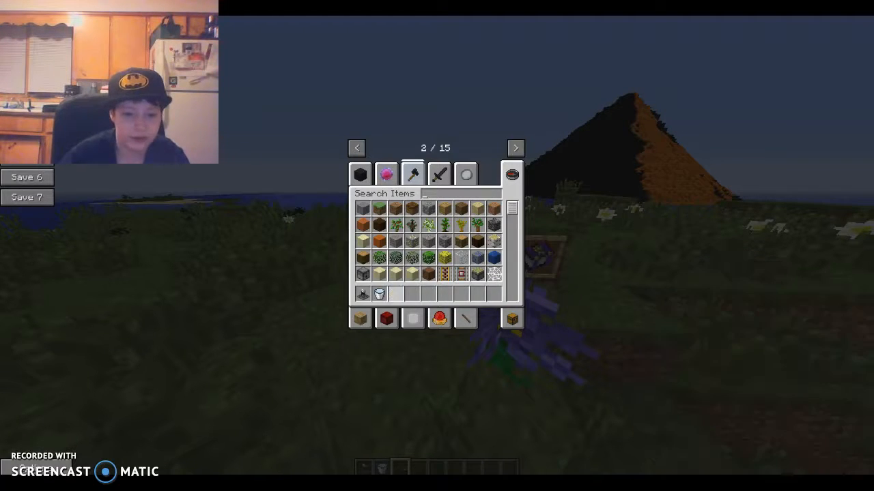
- Leave the inventory, look around the island and pyramid, then pause the game
key("Escape")
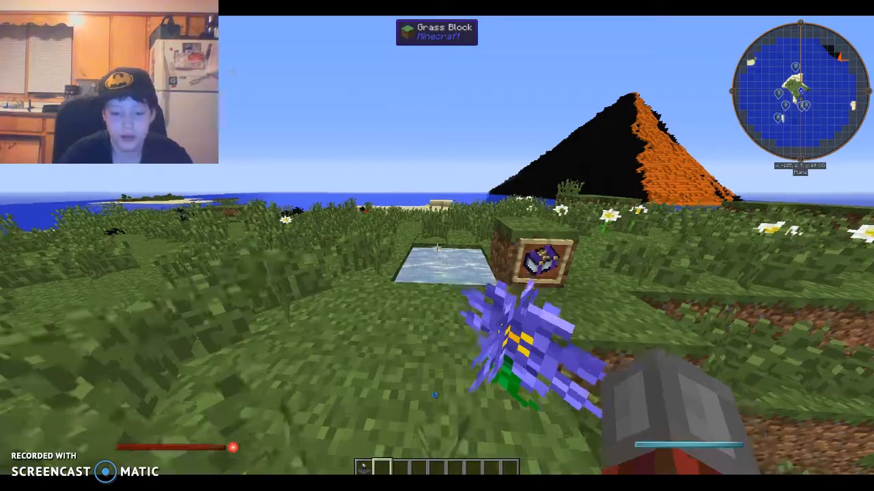
mouse_move(436, 245)
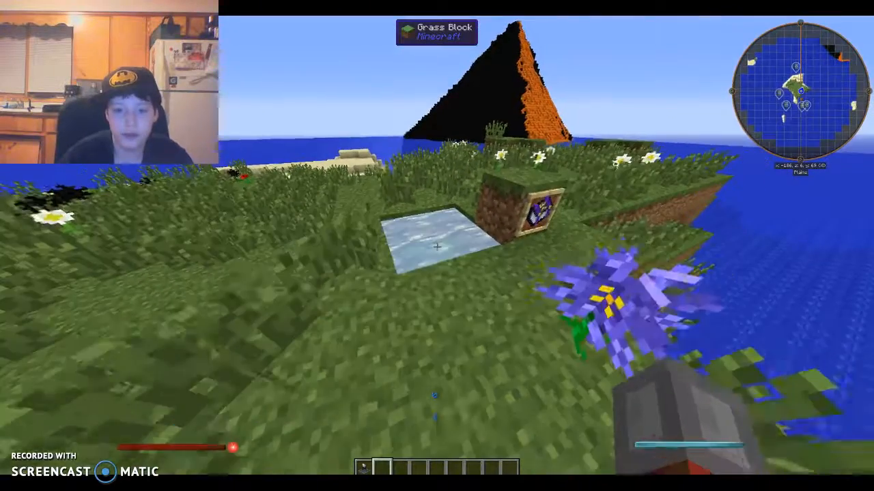
mouse_move(437, 246)
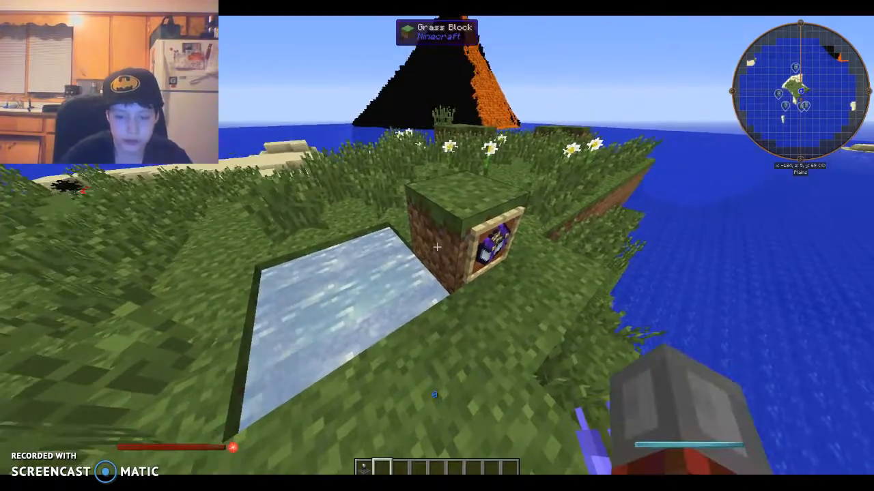
mouse_move(437, 246)
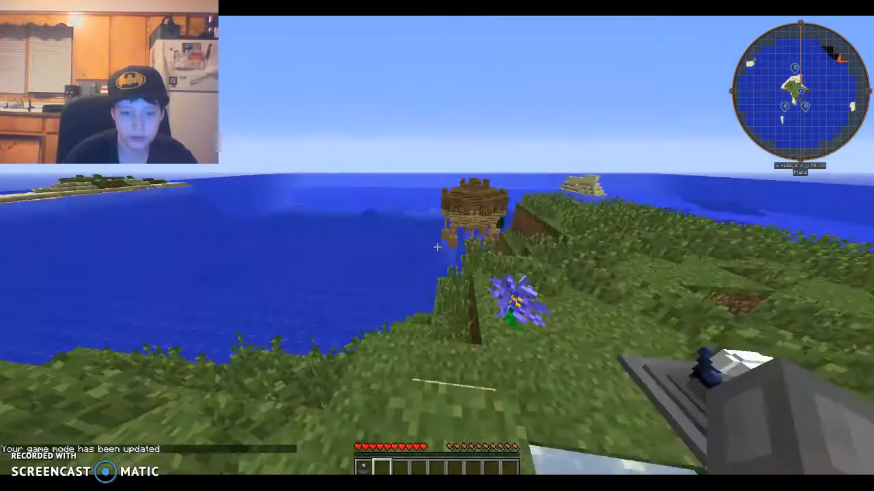
mouse_move(436, 246)
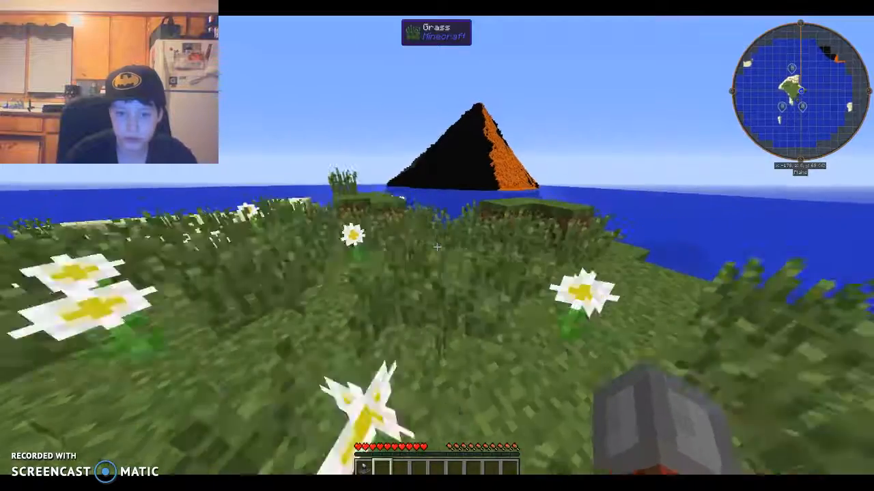
mouse_move(436, 246)
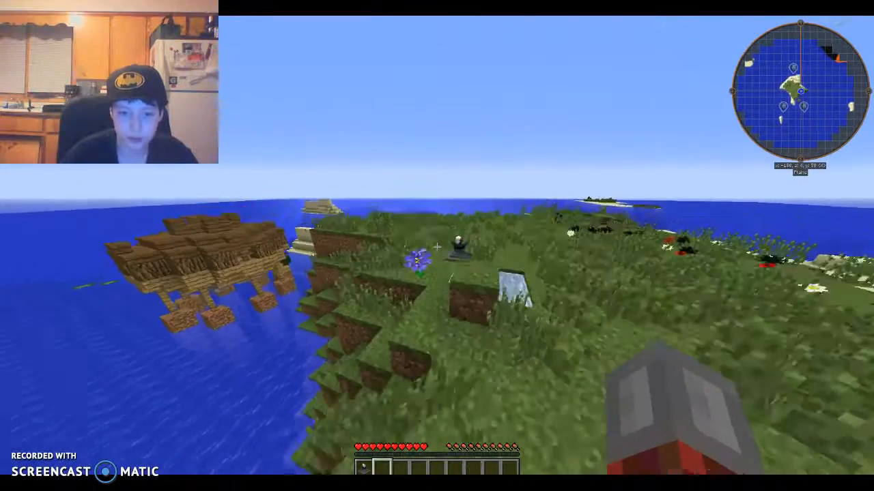
key("Escape")
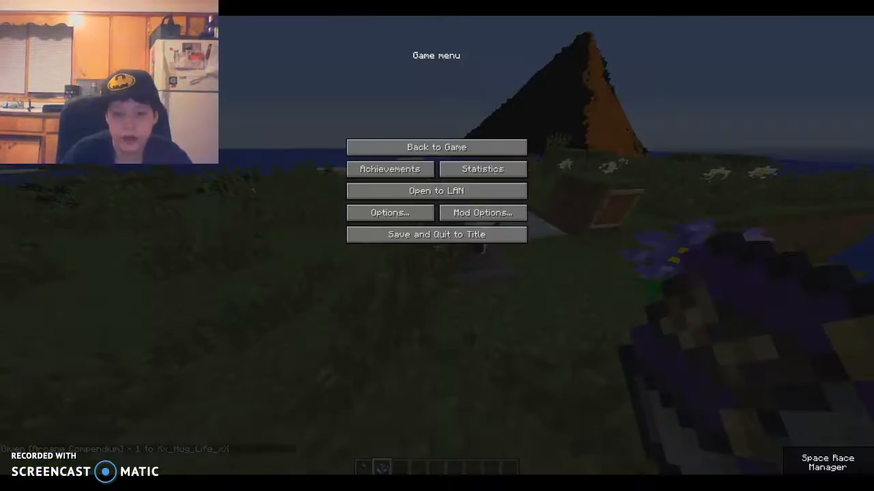
- Resume play and browse the Arcane Compendium's known spell parts such as Force Damage
left_click(437, 147)
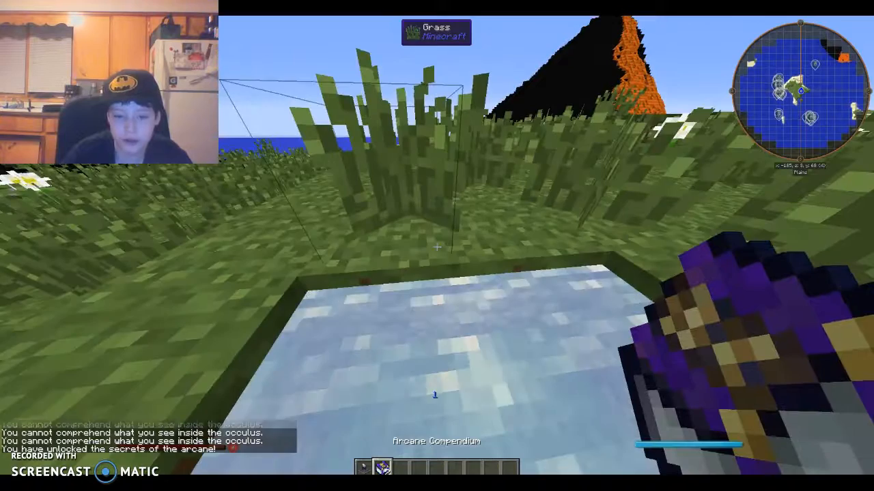
key("e")
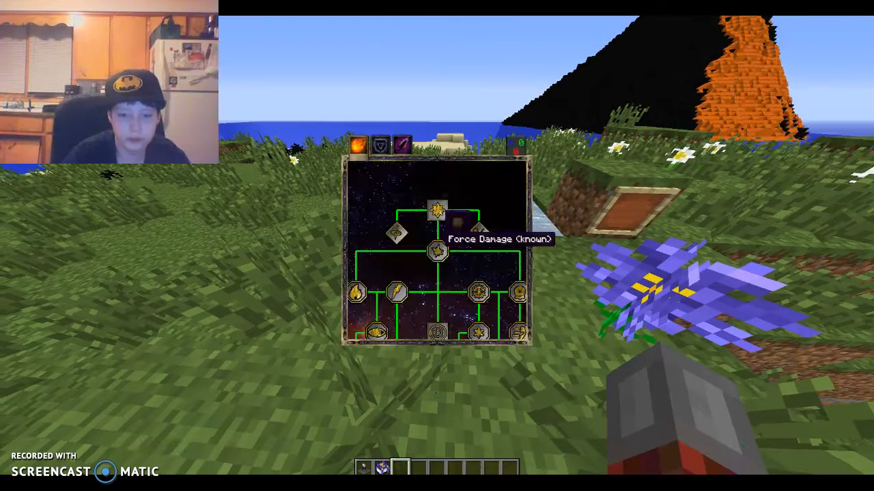
mouse_move(476, 234)
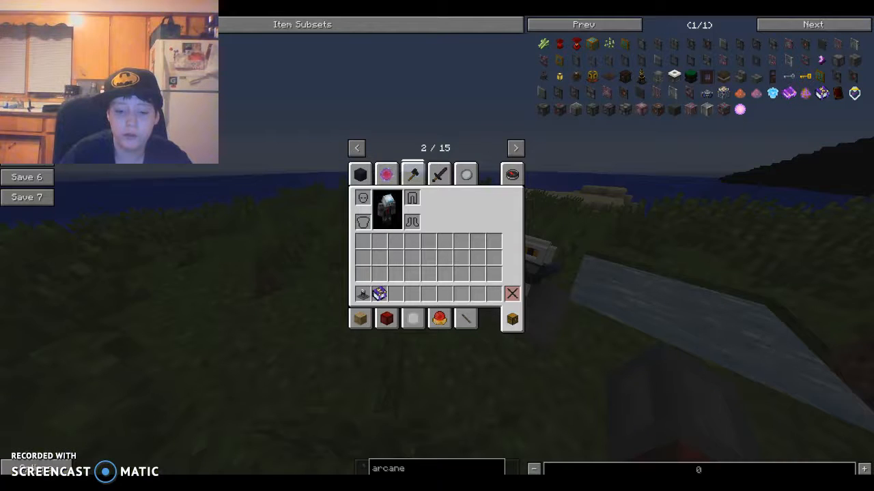
- Filter the NEI item list with the search 'ars magic' to show Ars Magica 2 items
key("Backspace")
type("@")
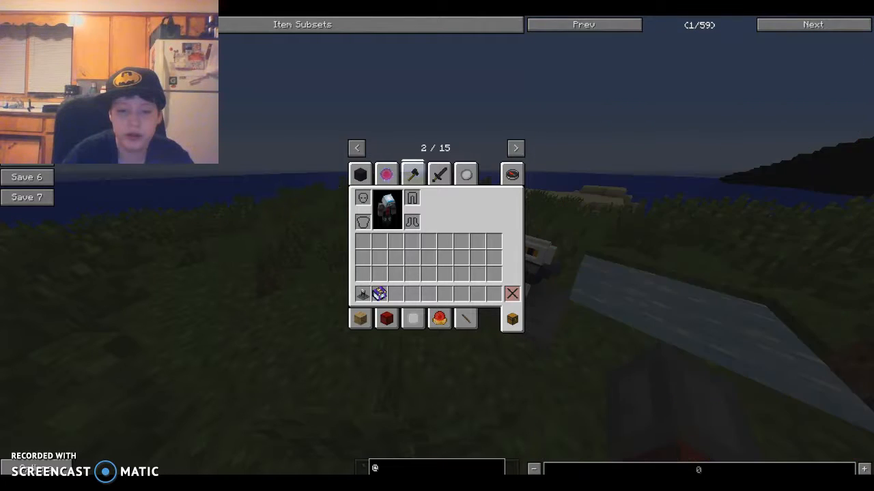
type("ars_")
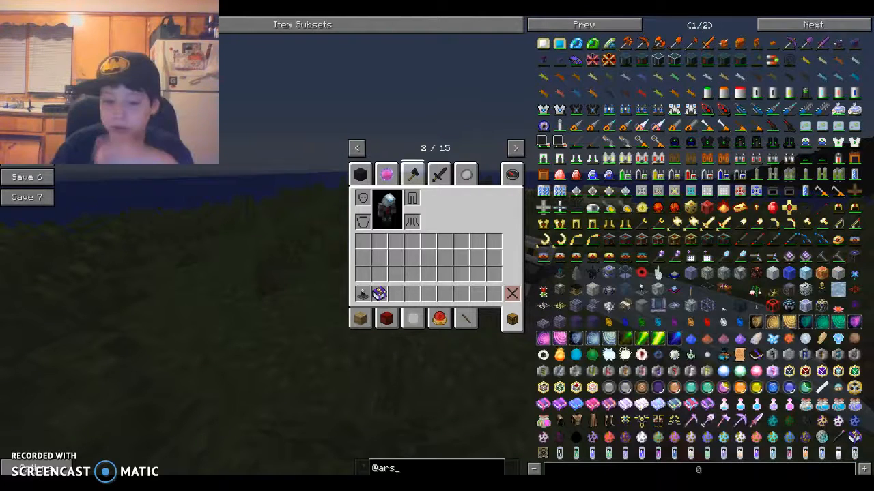
type("magic_")
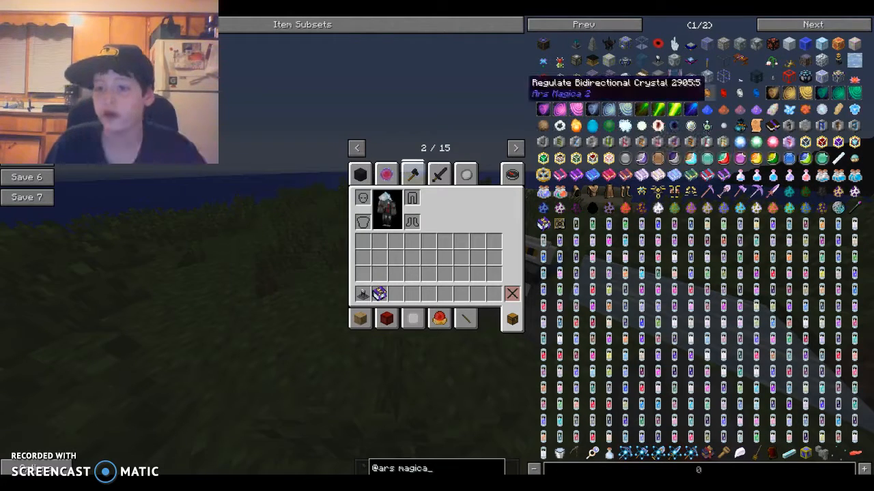
mouse_move(732, 61)
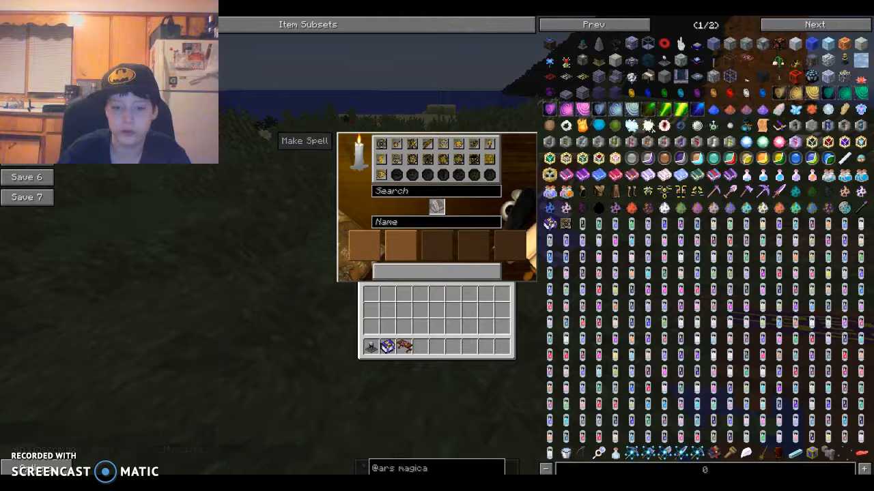
mouse_move(412, 158)
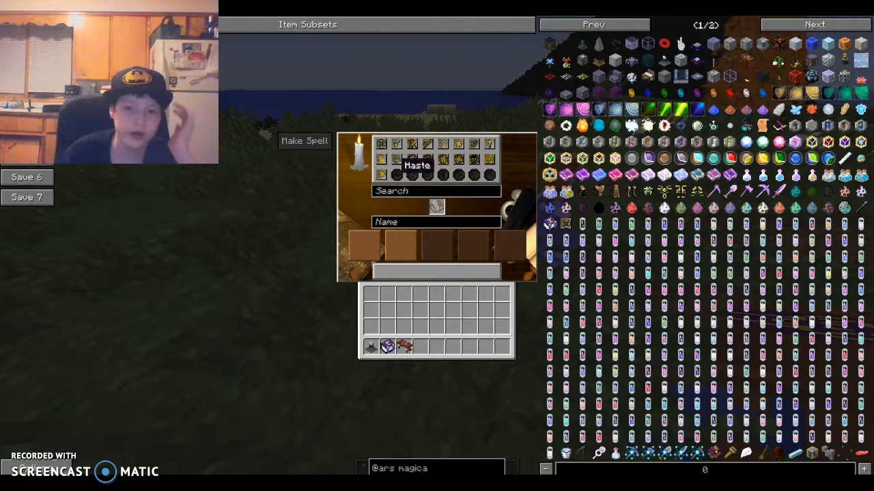
mouse_move(489, 143)
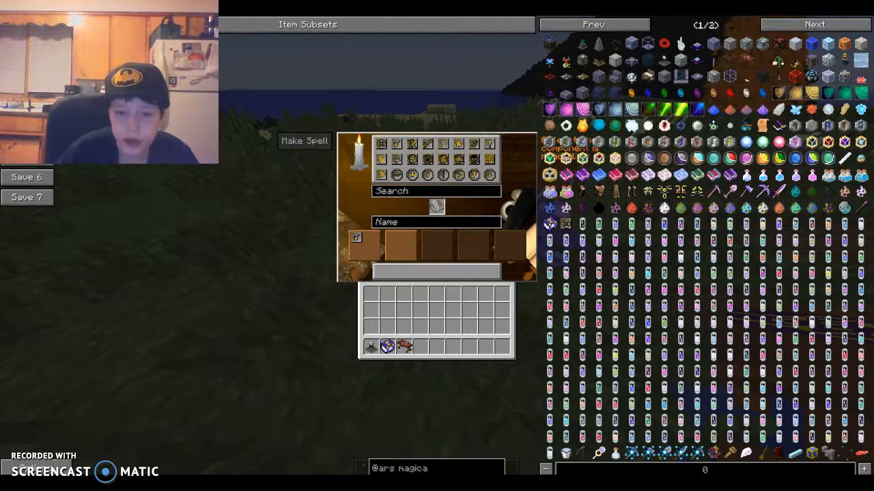
mouse_move(356, 238)
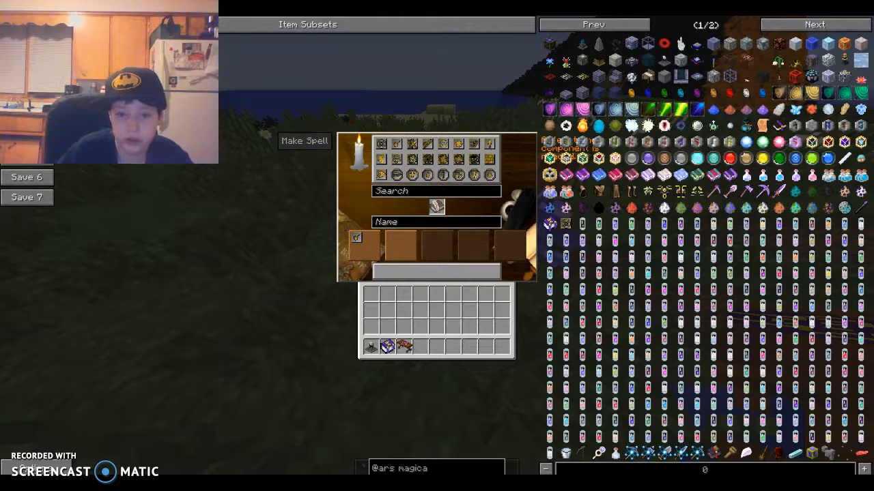
mouse_move(490, 174)
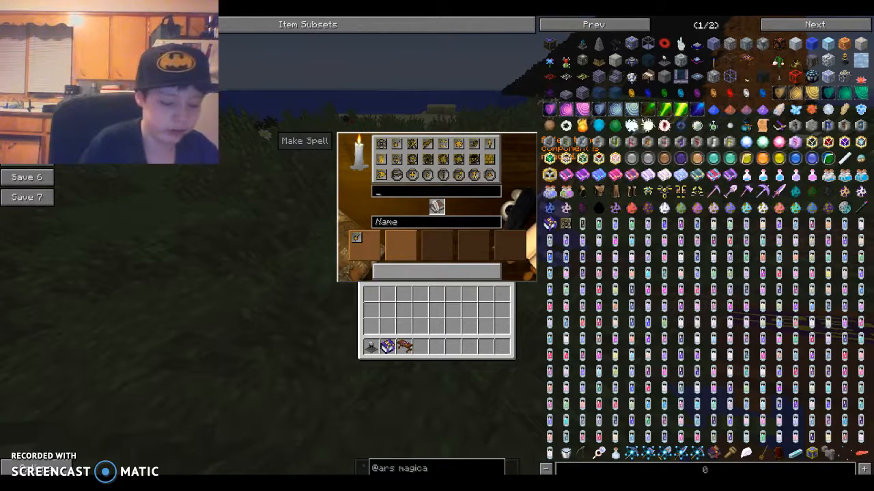
- Find and add the Fire Damage and Life Drain components via 'fire' and 'life' searches
type("fire")
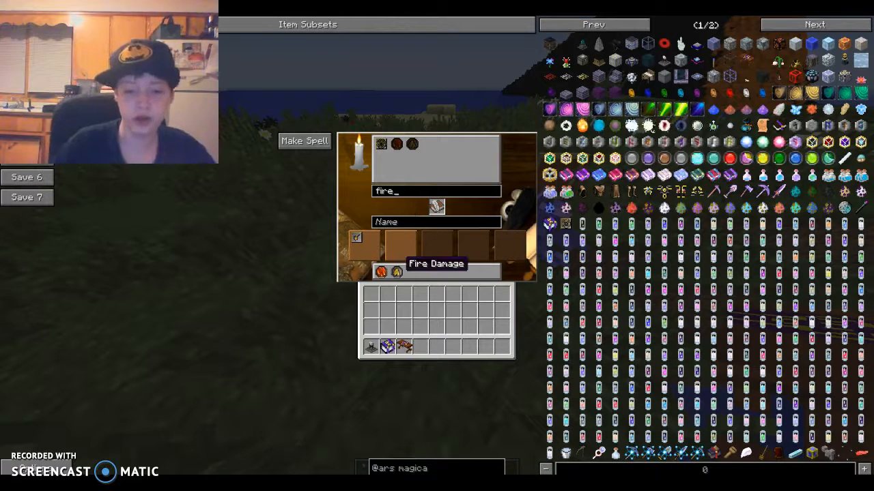
key("Backspace")
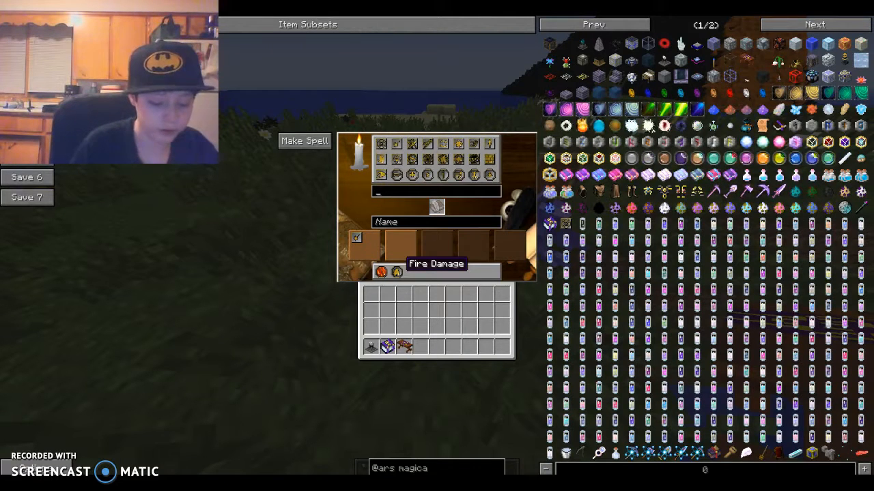
type("life")
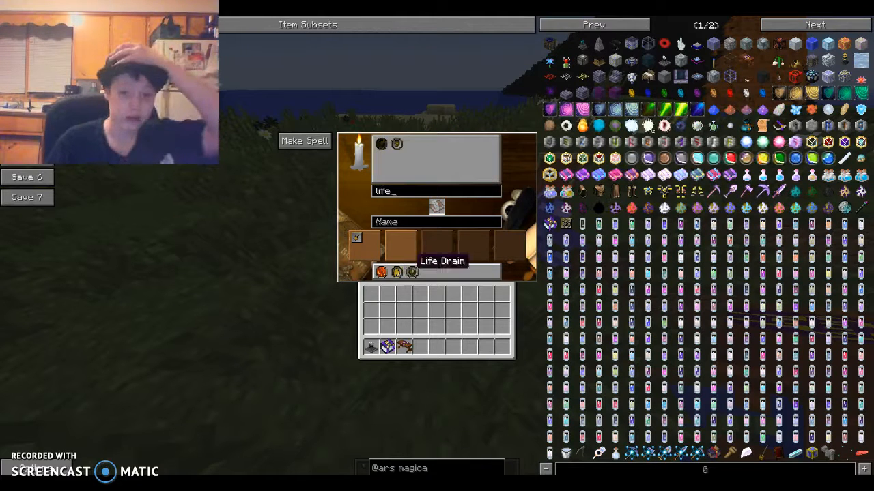
key("Backspace")
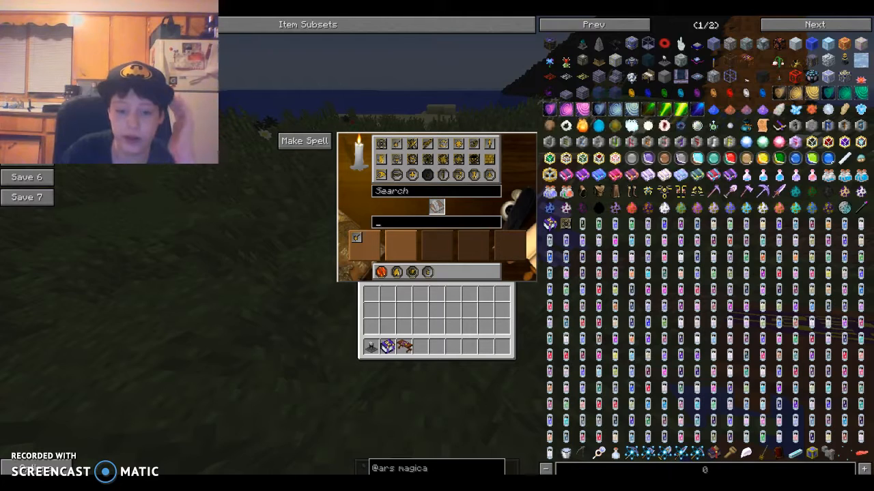
mouse_move(412, 272)
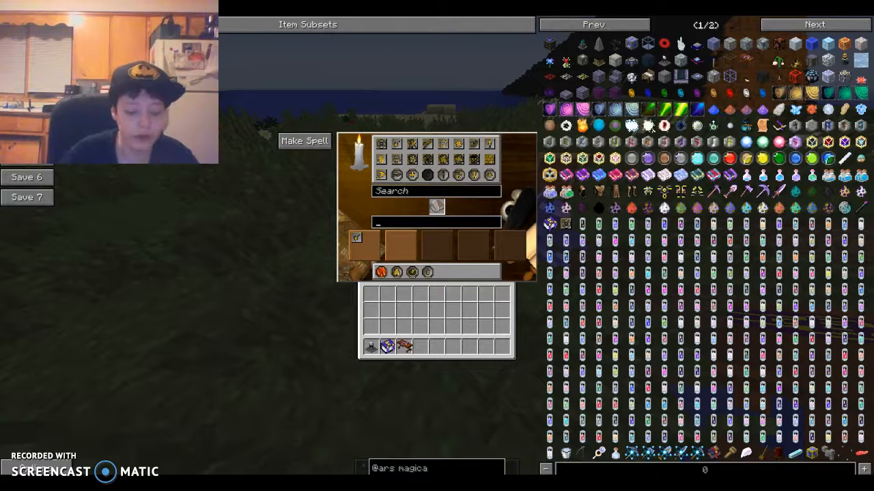
- Name the new spell 'Fire Storm' and make it at the inscription table
type("F")
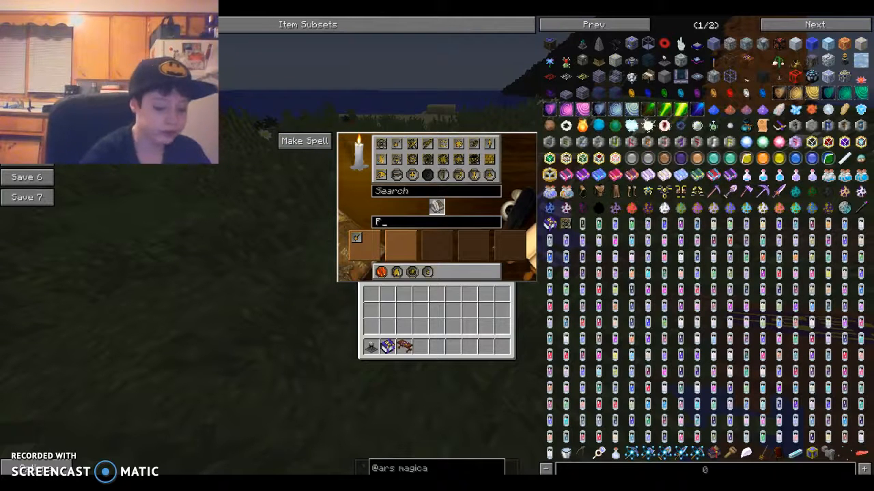
type("ire St")
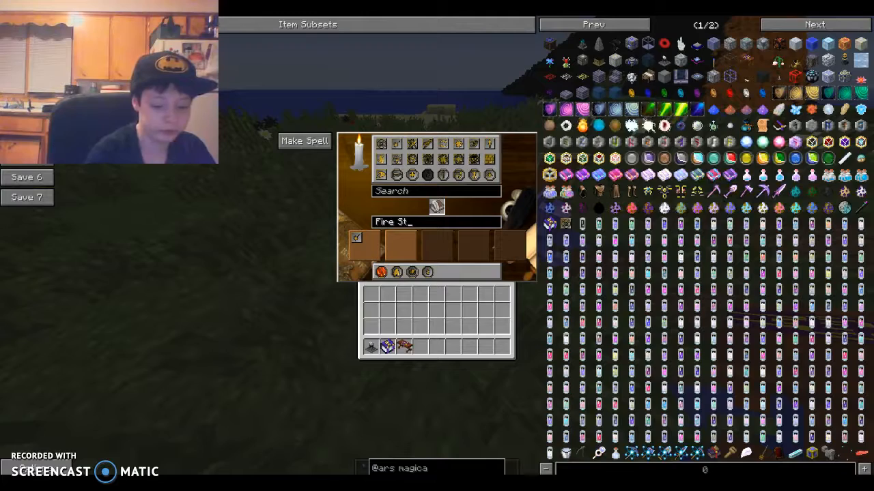
type("orm")
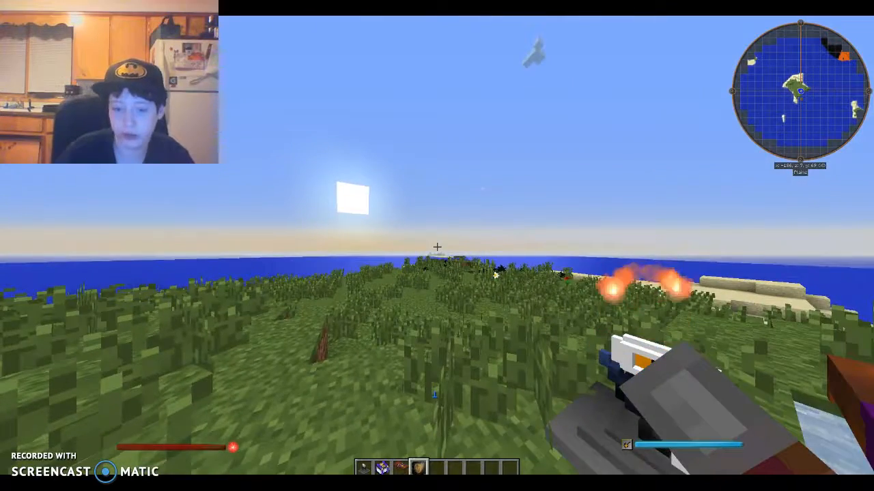
- Pick an icon for the Fire Storm spell on its customization screen and return outdoors
key("e")
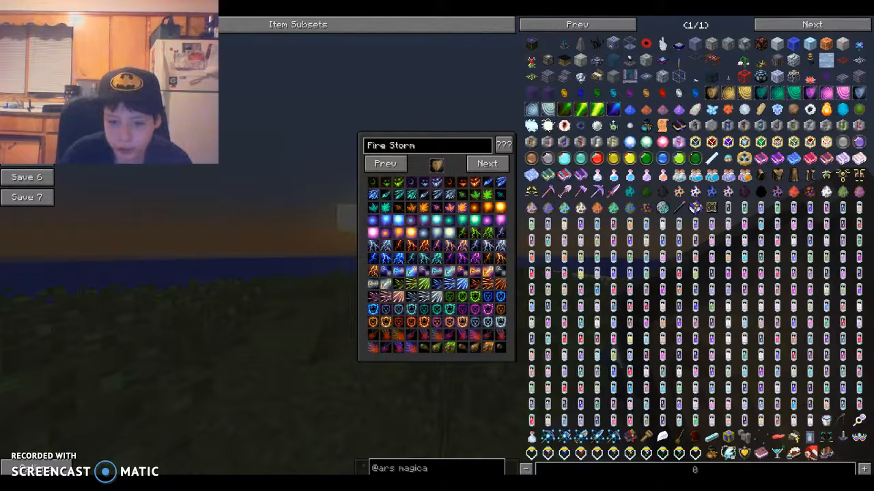
left_click(487, 164)
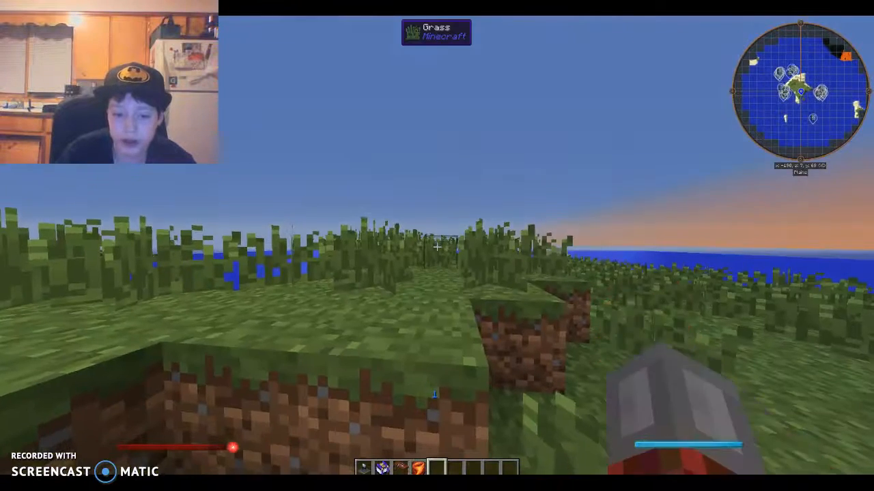
- Filter the NEI item list to 'chicken' items, then return to the island at night
key("e")
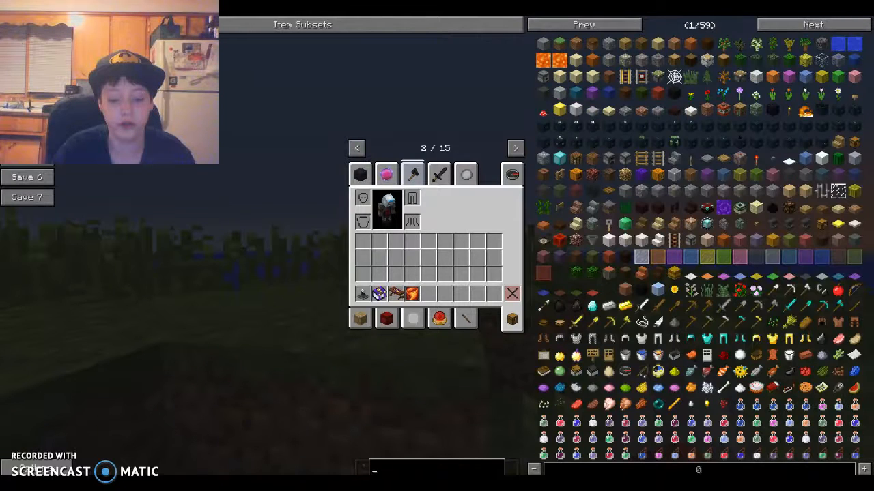
type("chicken")
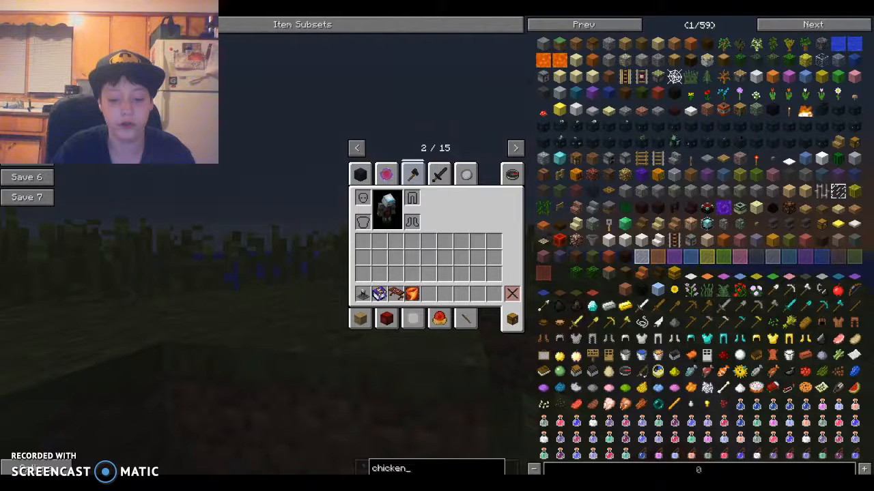
mouse_move(559, 44)
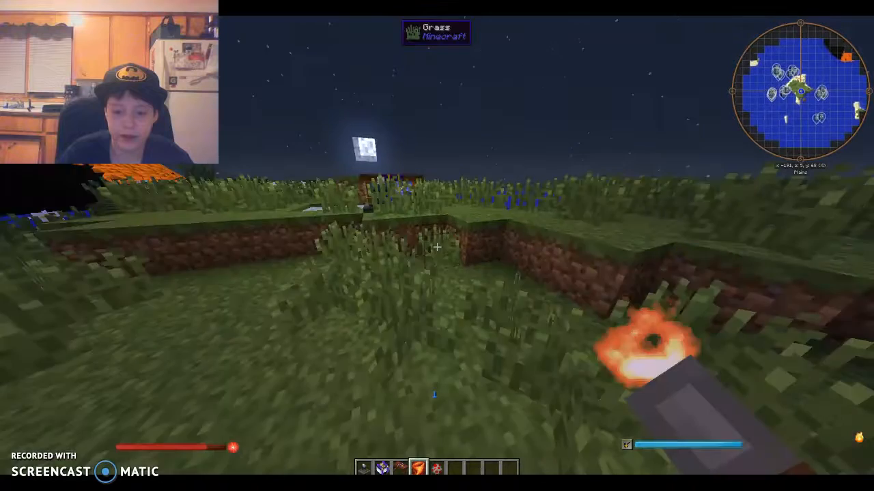
- Move the Fire Storm spell from the hotbar into the Golden Bag of Holding
key("e")
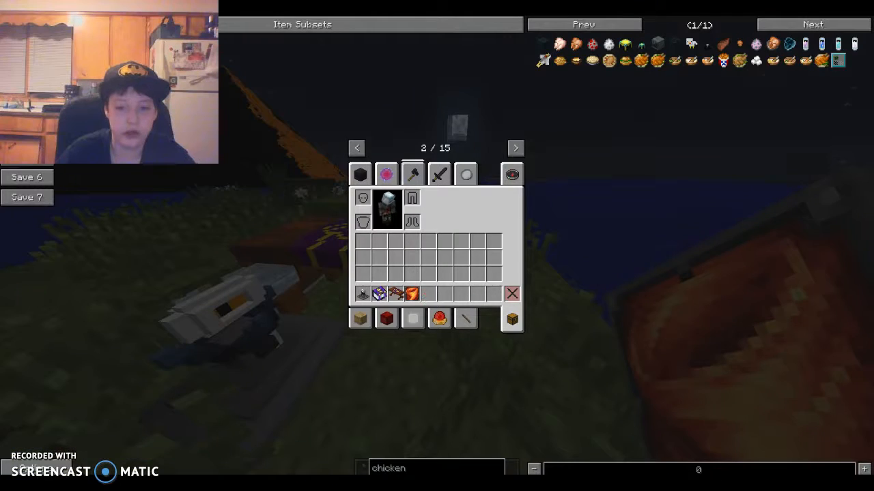
mouse_move(363, 293)
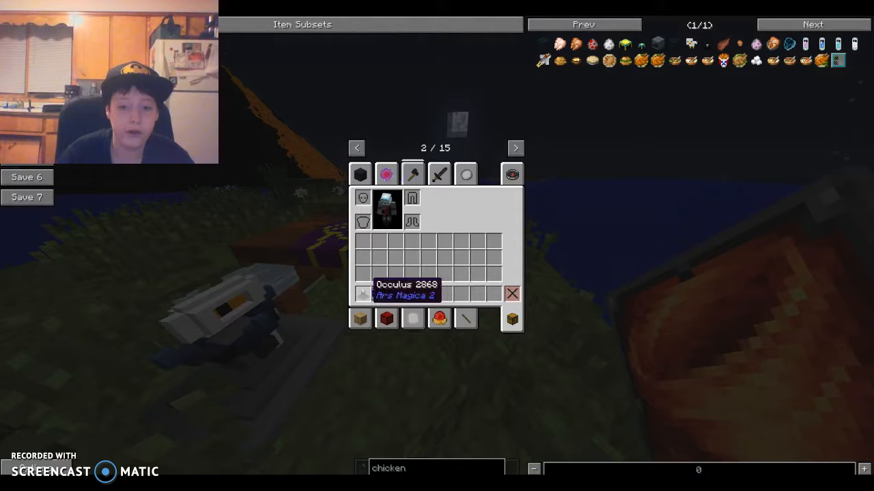
mouse_move(363, 293)
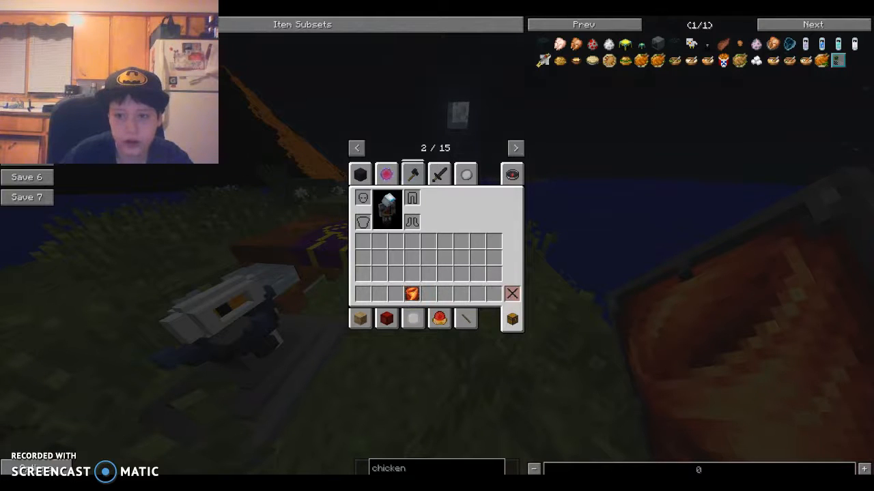
key("BackSpace")
type("bag of")
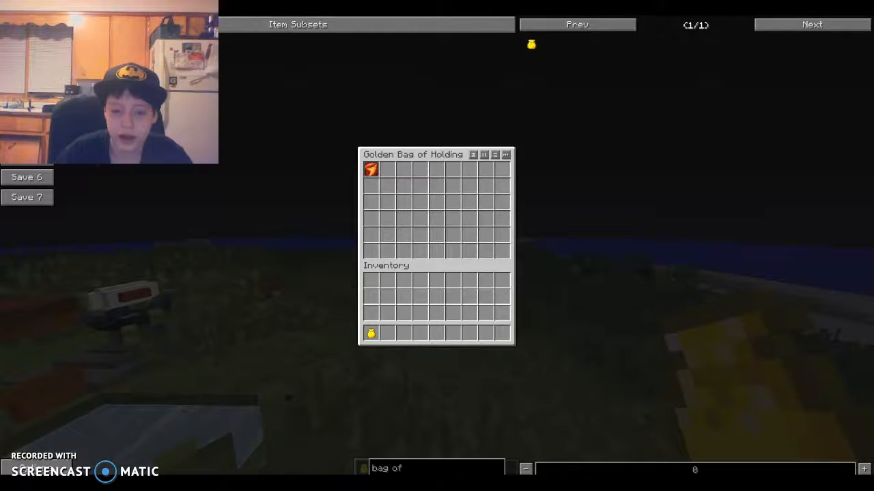
- Close the bag and clear the old Fire Storm design from the inscription table
key("Escape")
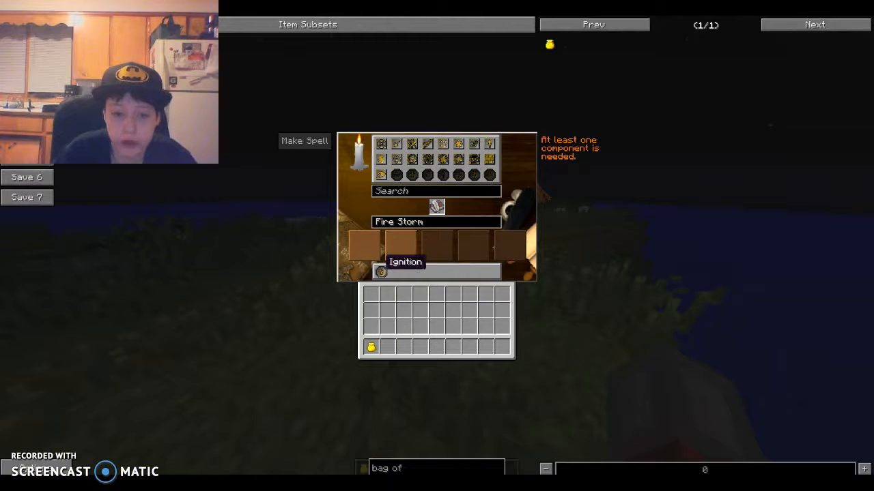
left_click(381, 271)
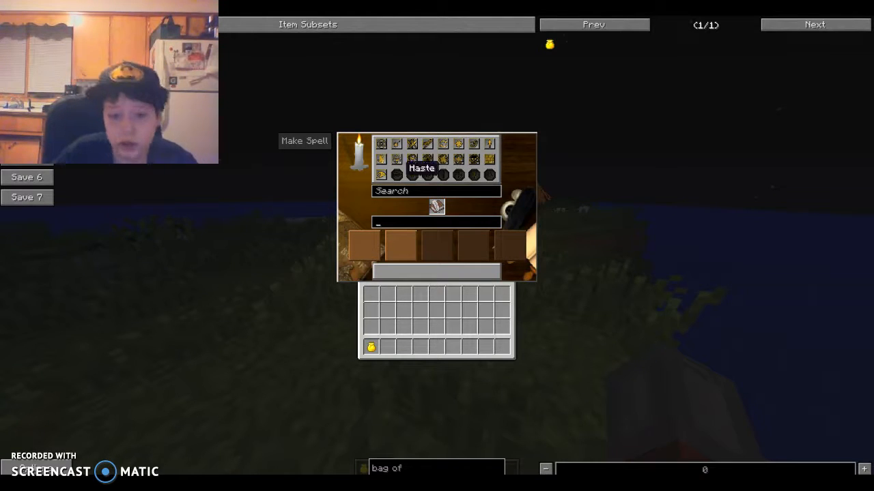
mouse_move(396, 160)
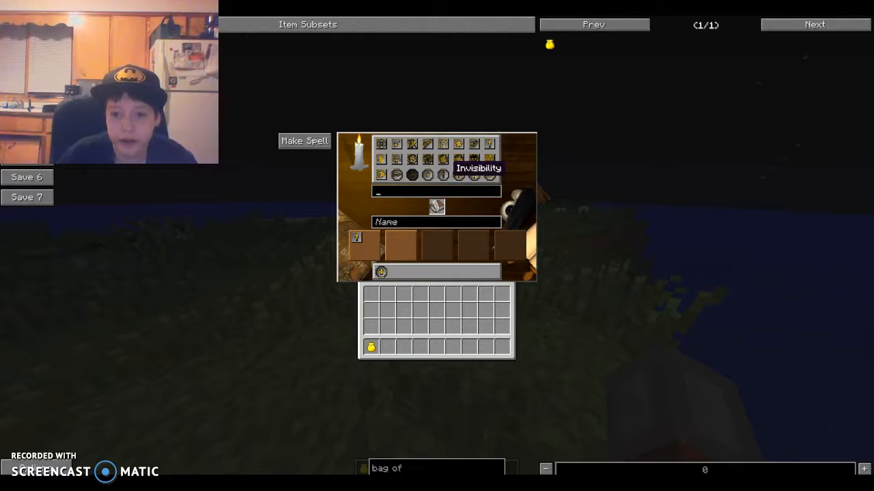
mouse_move(381, 271)
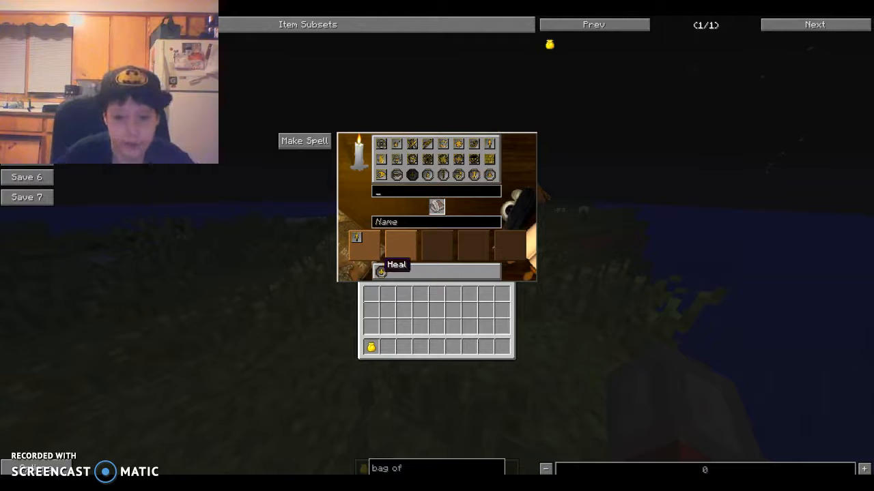
mouse_move(442, 175)
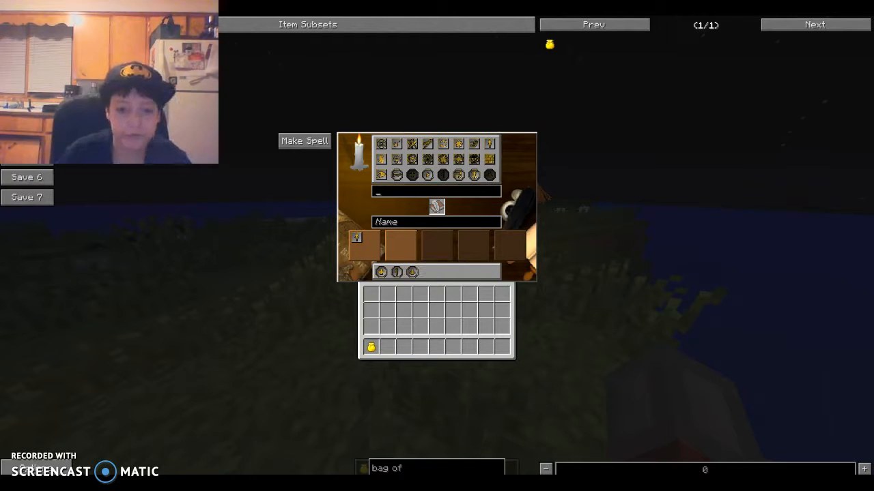
- Build the Heal-based spell and name it 'Helping Hand'
type("HE")
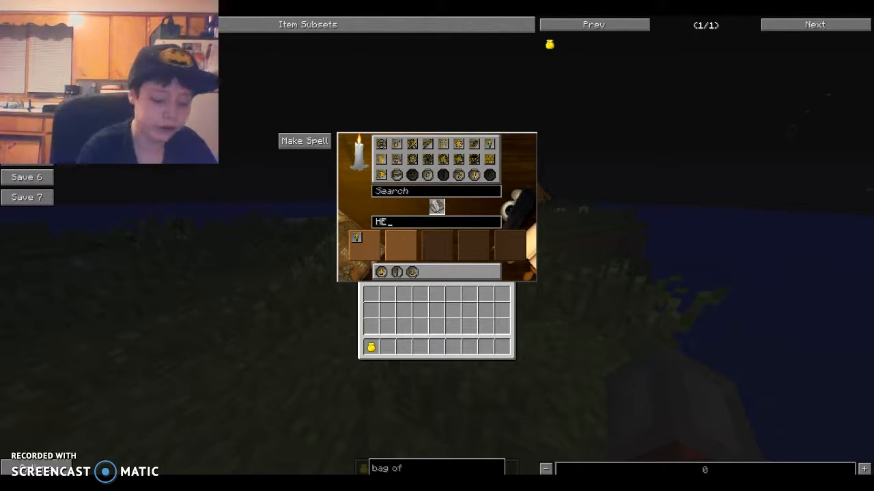
type("lping H")
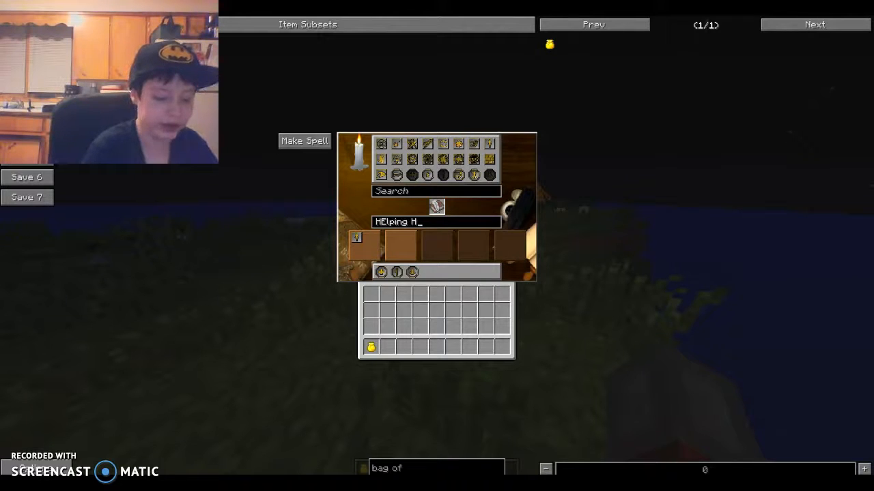
type("and")
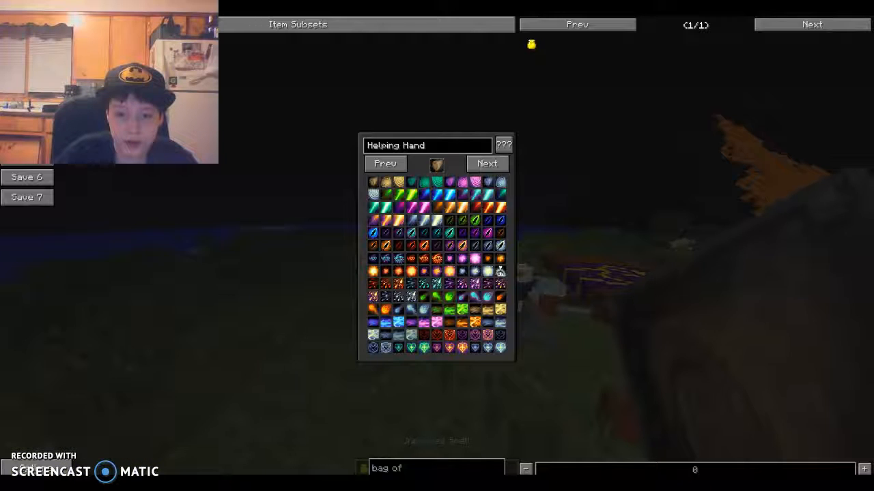
- Pick an icon for the Helping Hand spell and resume play on the island
left_click(487, 163)
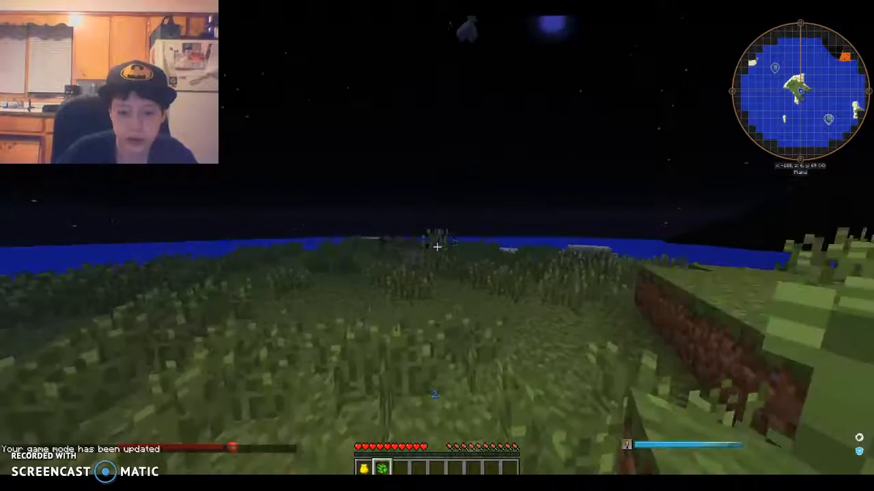
mouse_move(437, 246)
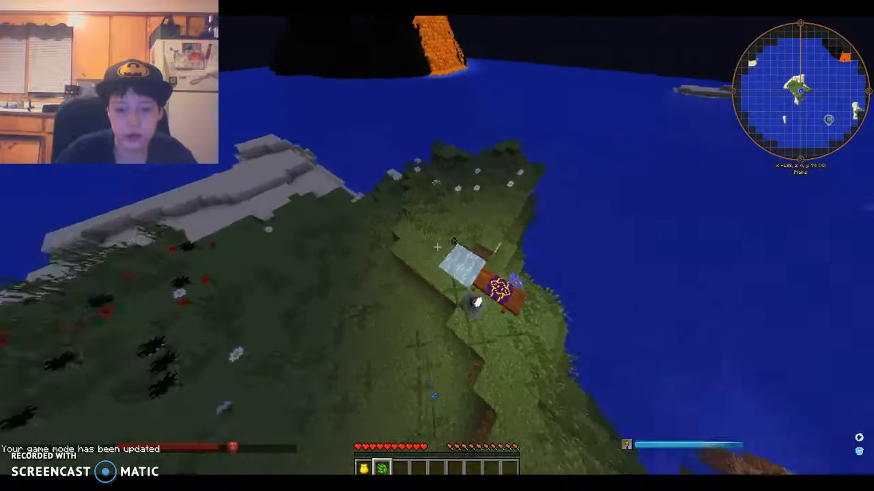
- Put the Helping Hand spell in the bag's second slot, then bring up game options
key("e")
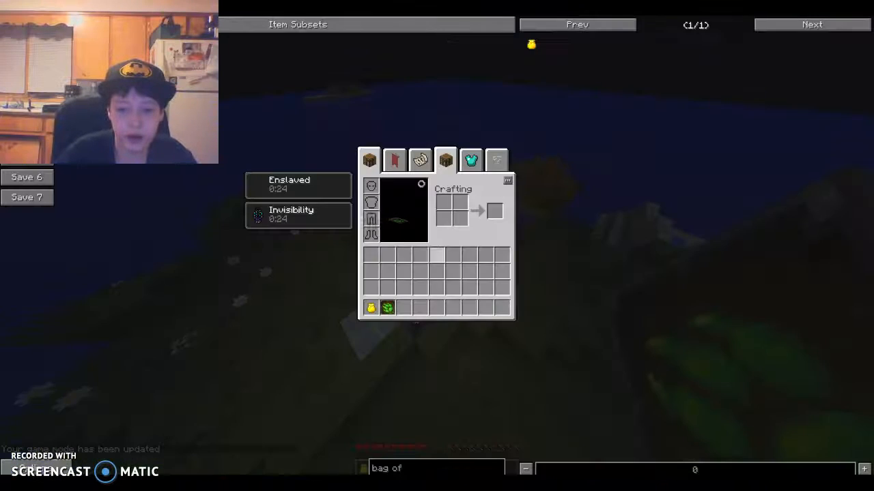
key("Escape")
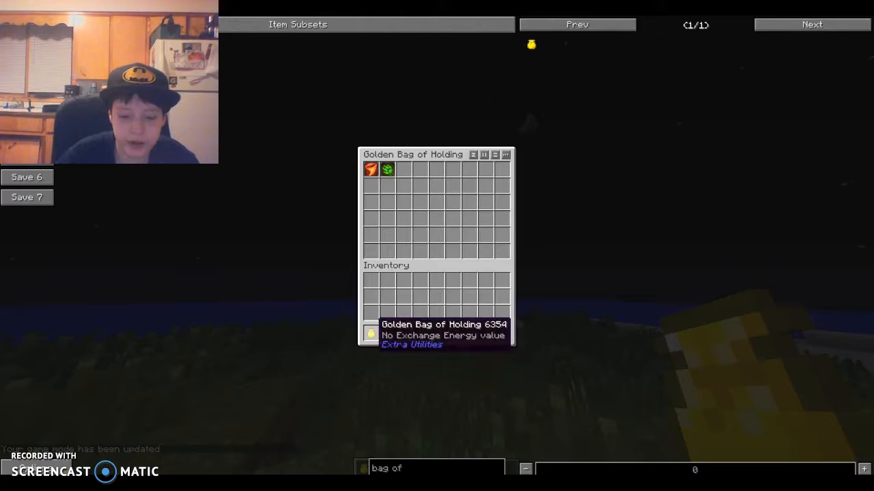
key("Escape")
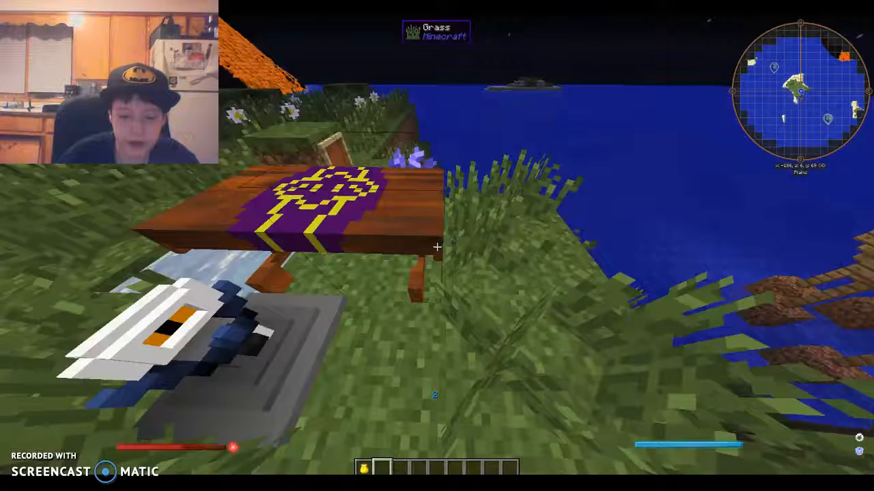
key("Escape")
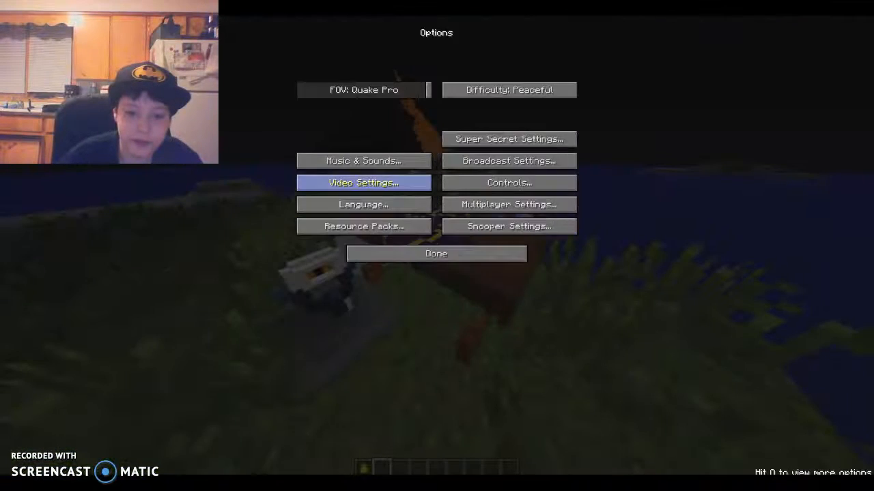
- Lower the render distance from 10 to 8 chunks in Video Settings and leave the menu
left_click(363, 183)
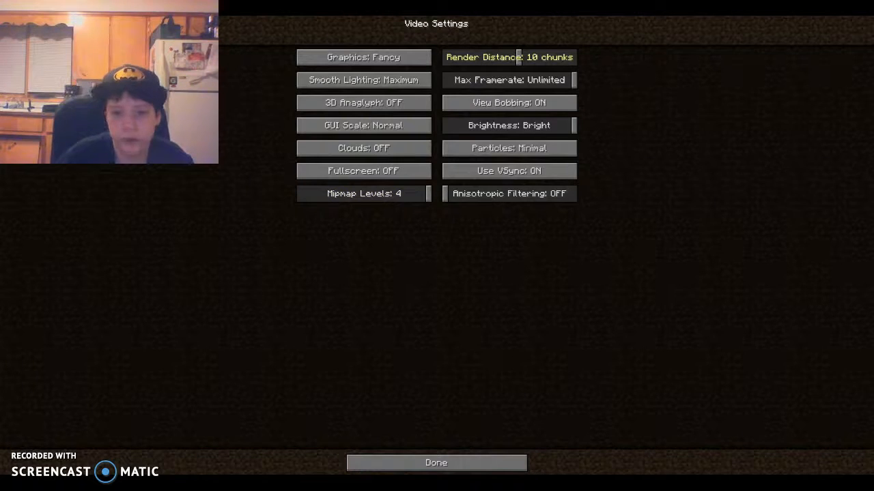
left_click(507, 57)
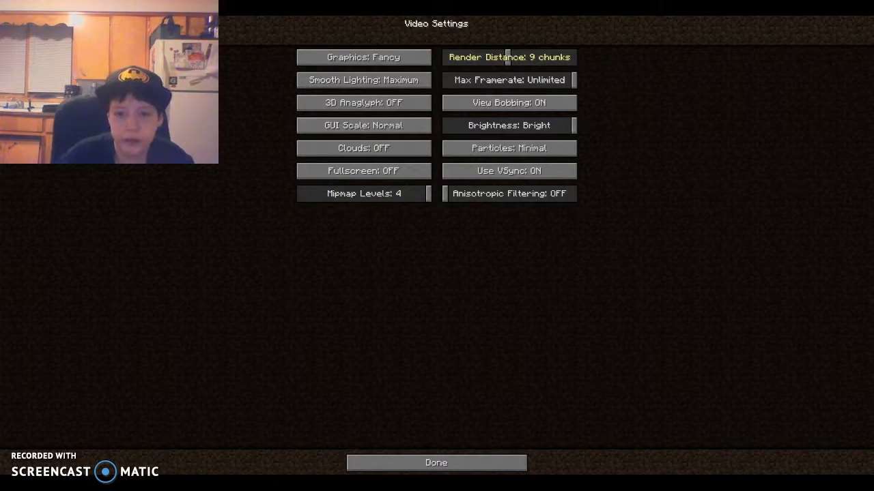
left_click(508, 57)
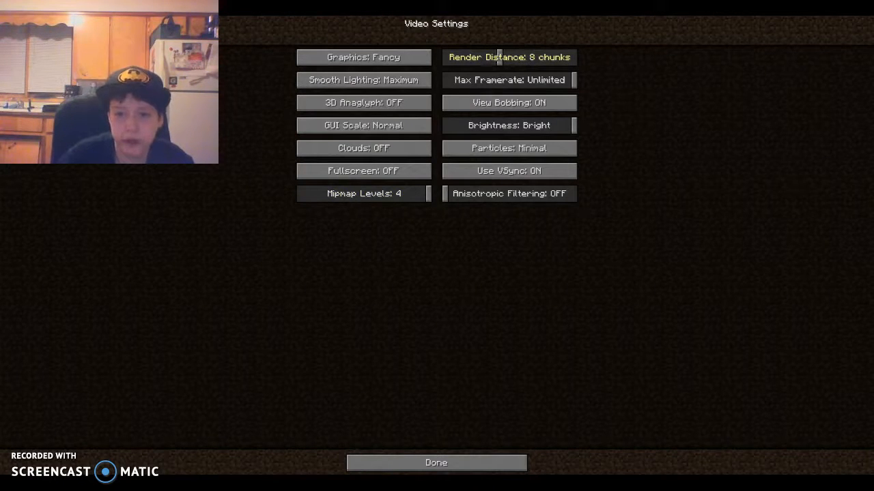
left_click(435, 462)
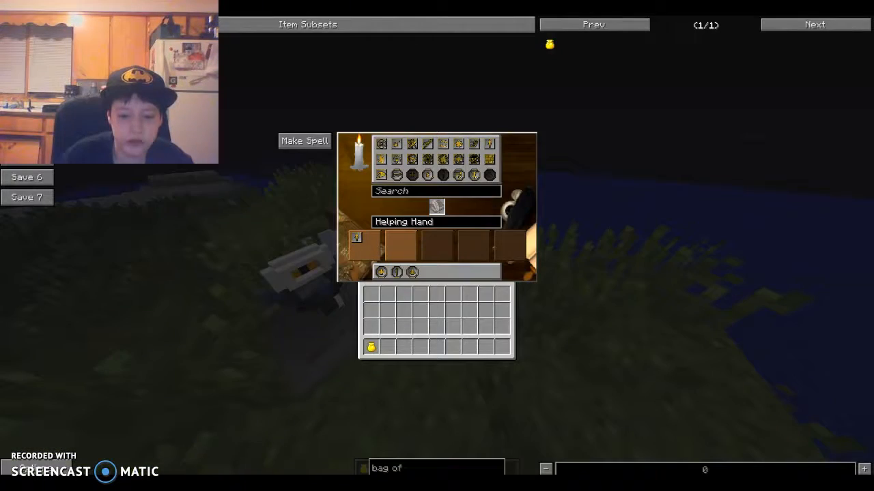
mouse_move(381, 272)
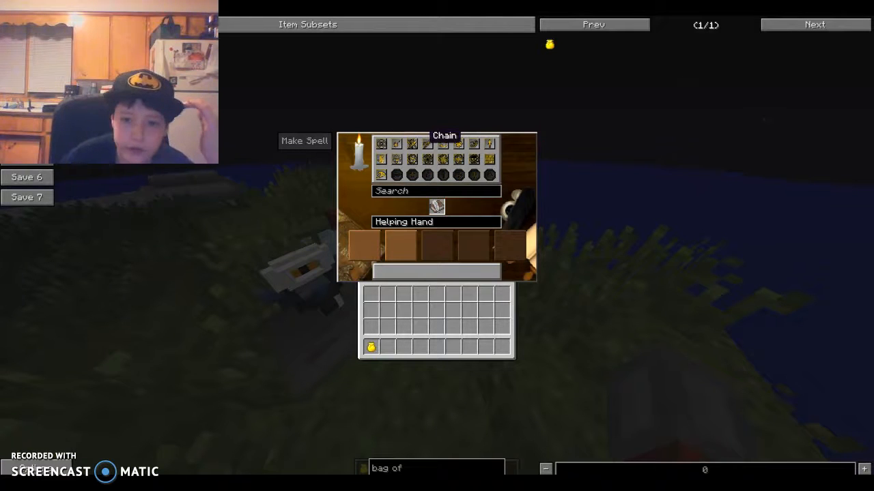
mouse_move(488, 143)
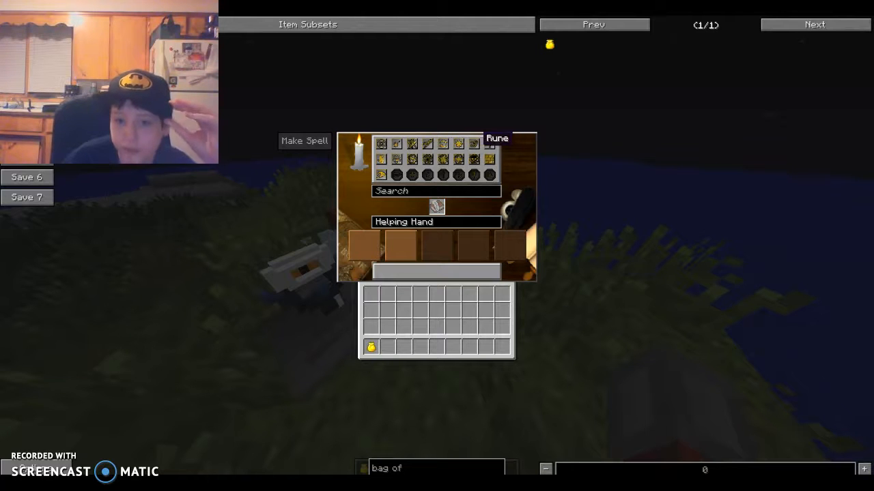
mouse_move(489, 159)
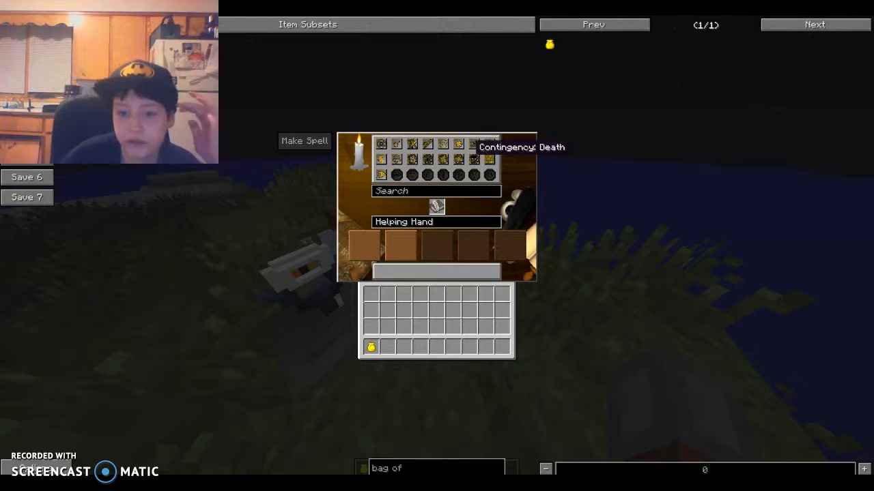
mouse_move(396, 144)
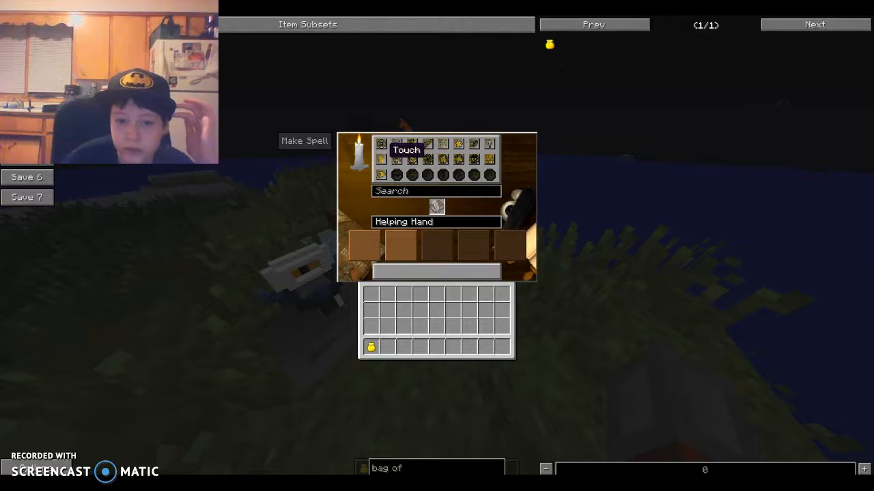
mouse_move(429, 143)
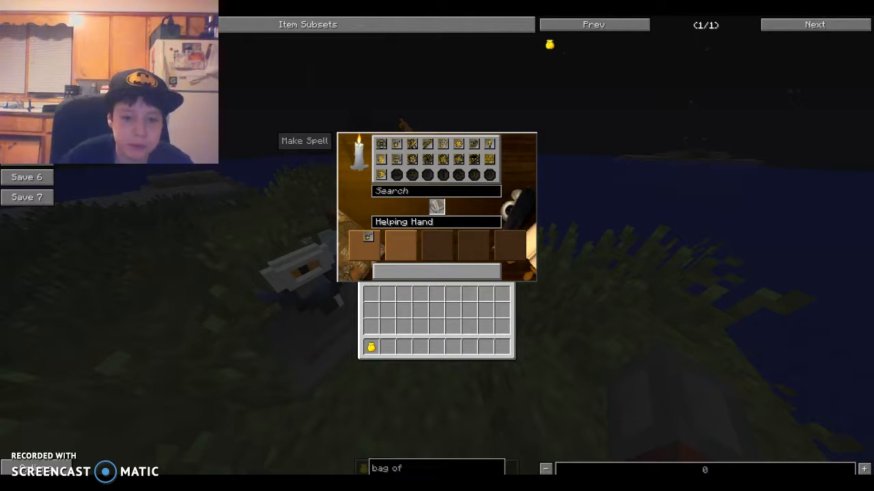
- Add the first component to the Helping Hand spell layout on the inscription table
left_click(304, 141)
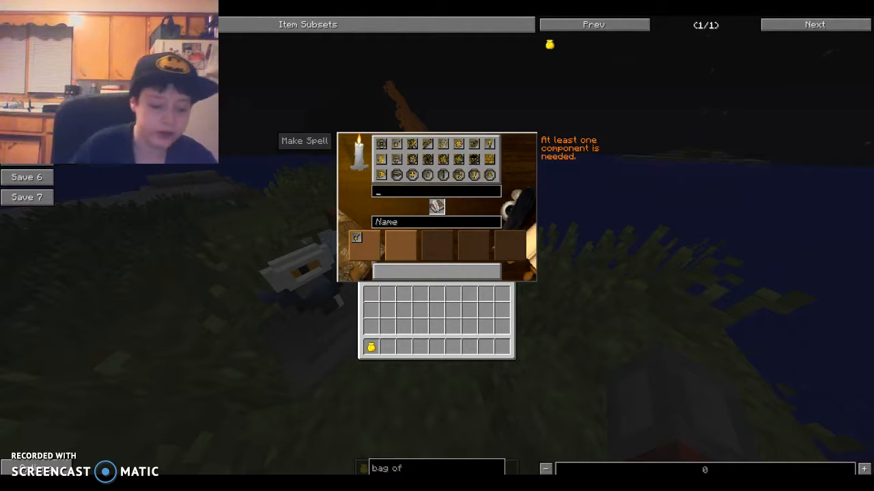
- Search for and add components such as Drown, Firestorm and Blizzard to the spell recipe
type("drown")
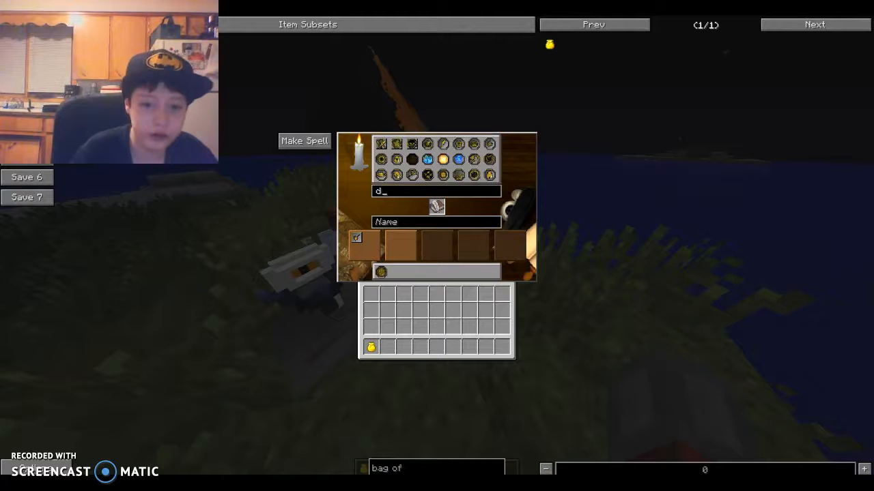
type("am")
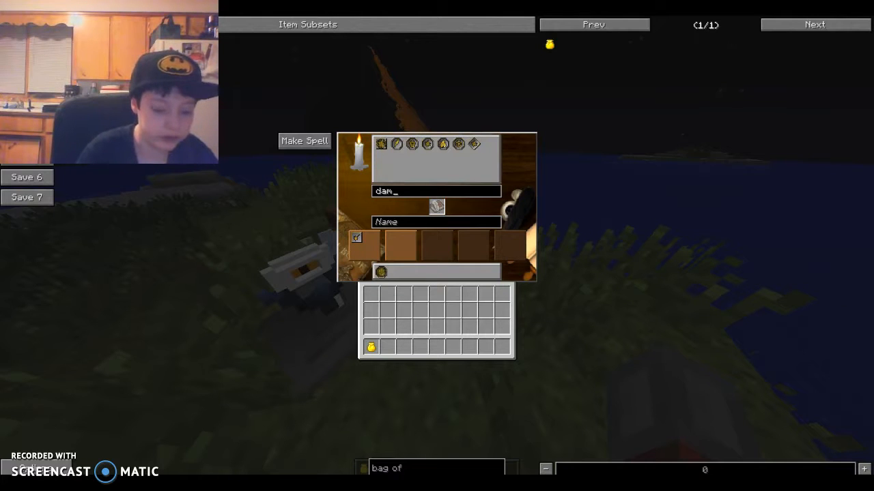
type("age")
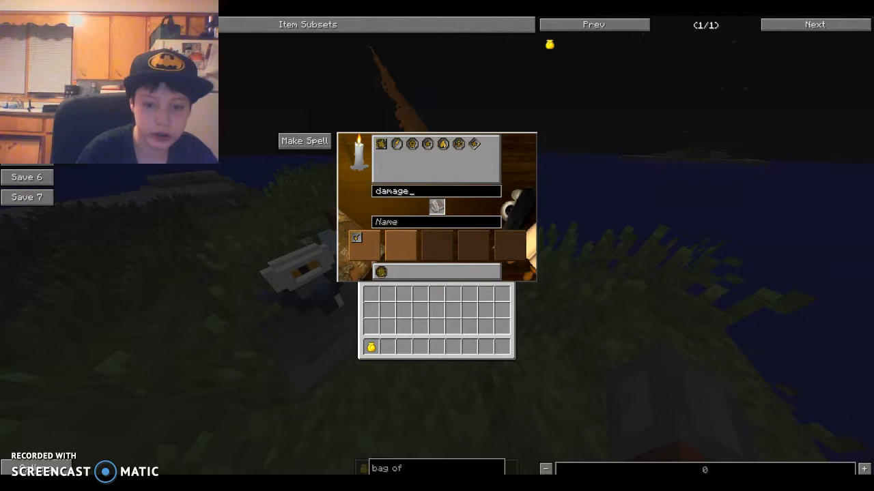
mouse_move(442, 145)
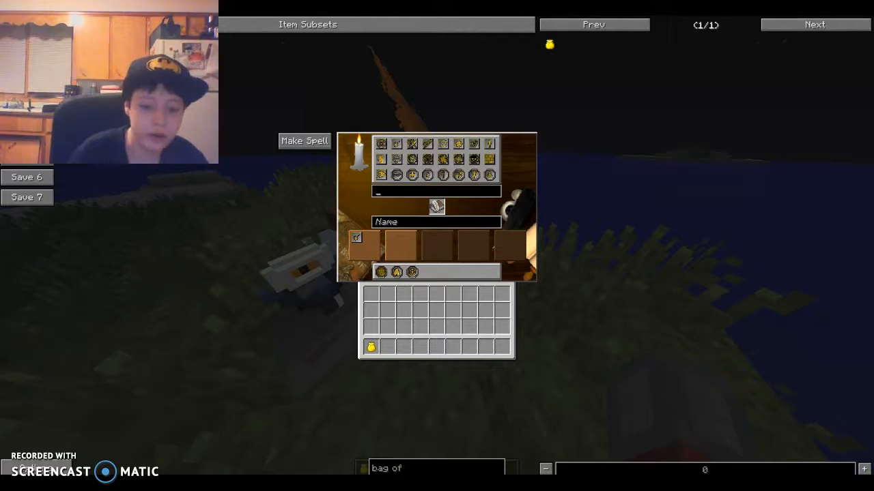
type("fire")
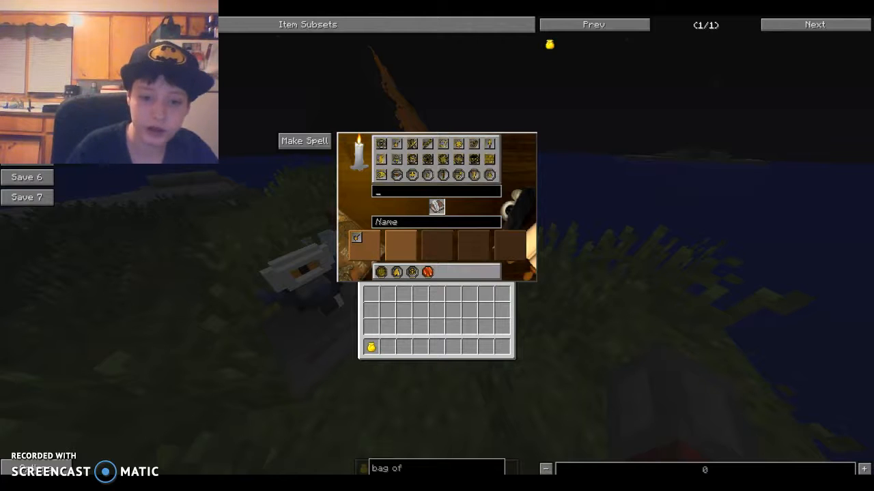
type("bliz")
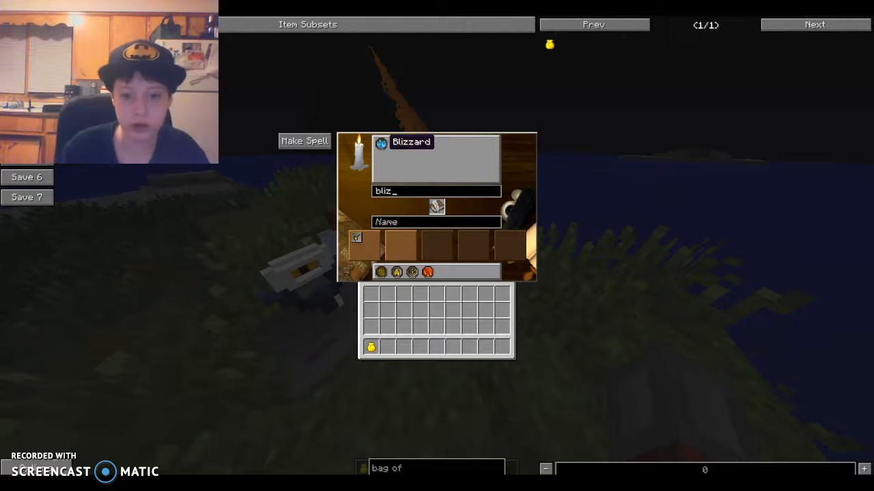
- Refine the component search for another fire part, then clear the search text
key("Backspace")
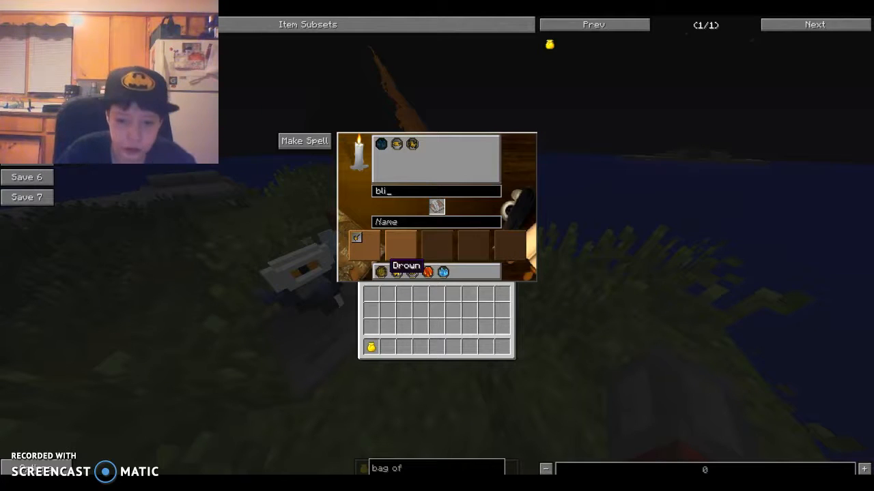
mouse_move(442, 272)
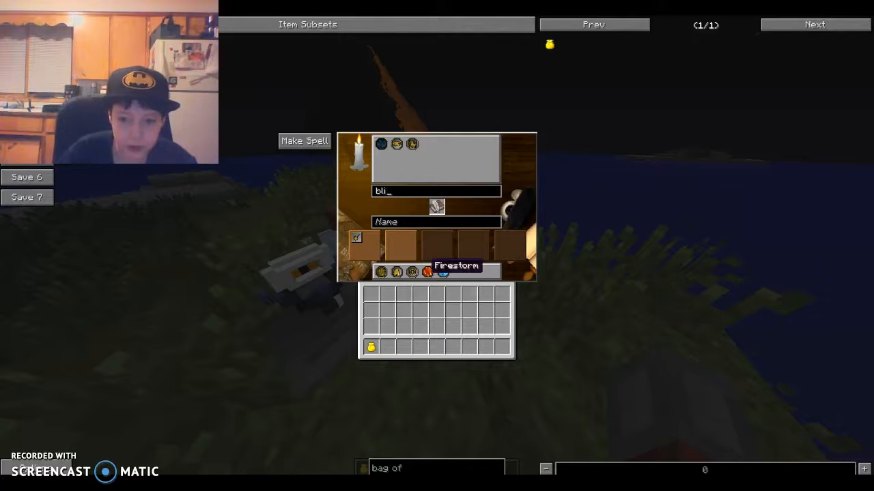
mouse_move(442, 272)
type("f")
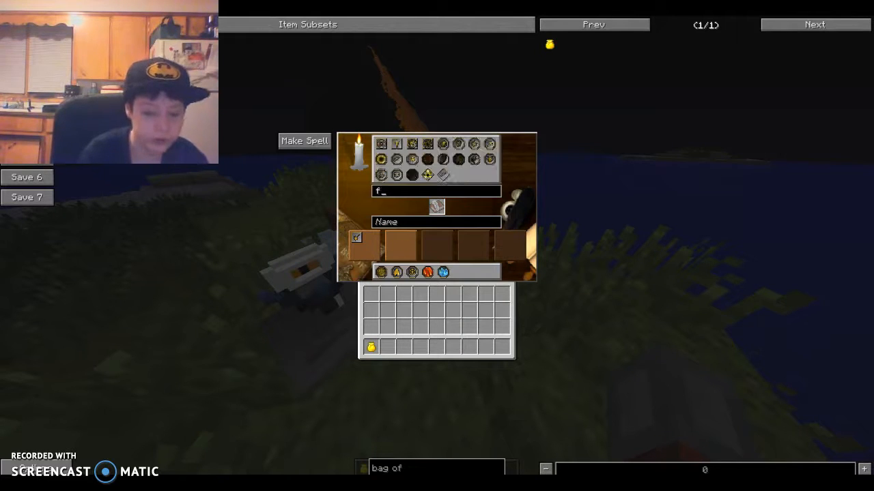
type("ire")
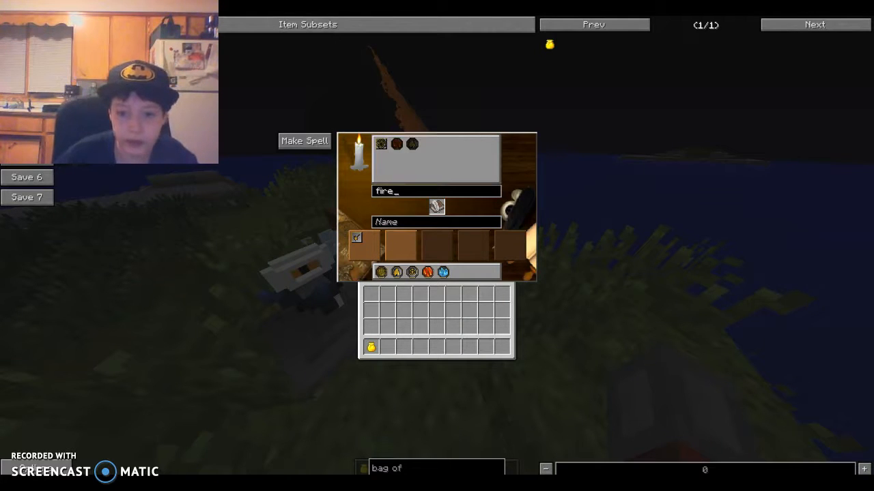
key("Backspace")
type("bur")
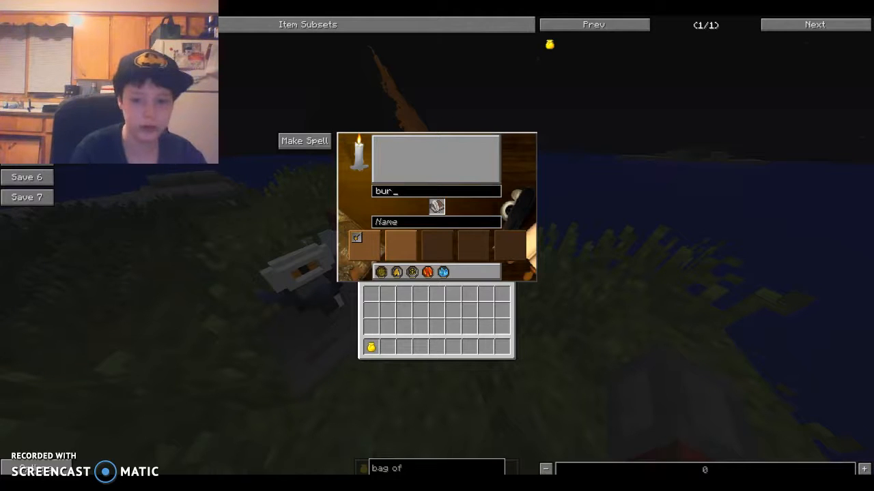
key("Backspace")
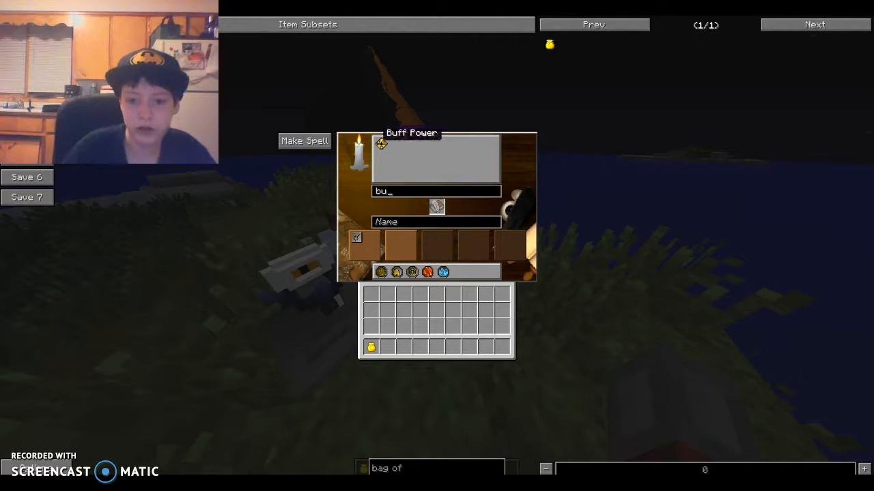
key("Backspace")
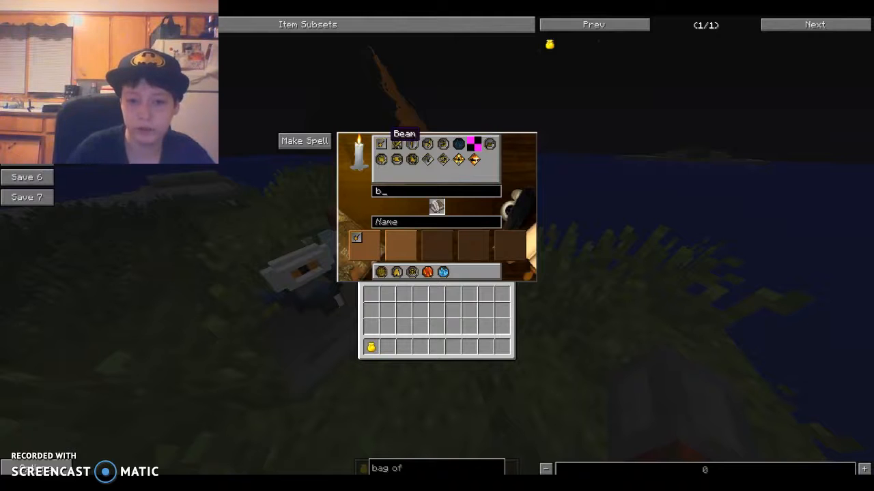
mouse_move(458, 144)
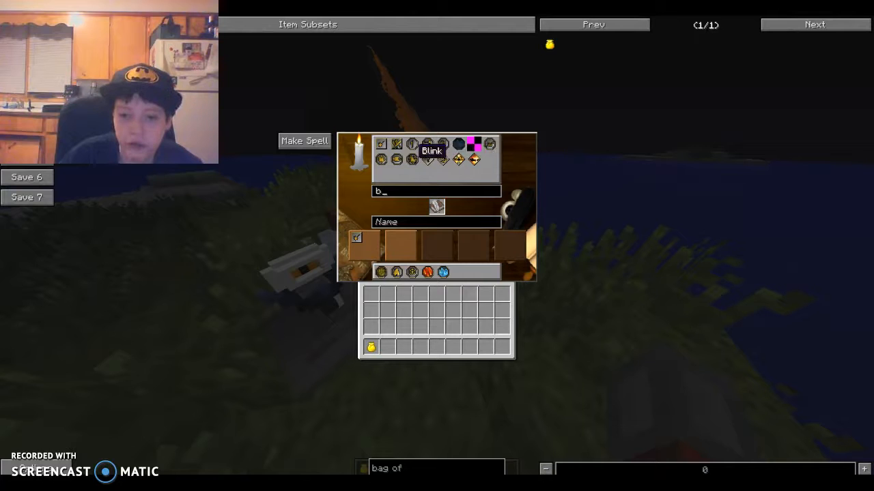
mouse_move(383, 144)
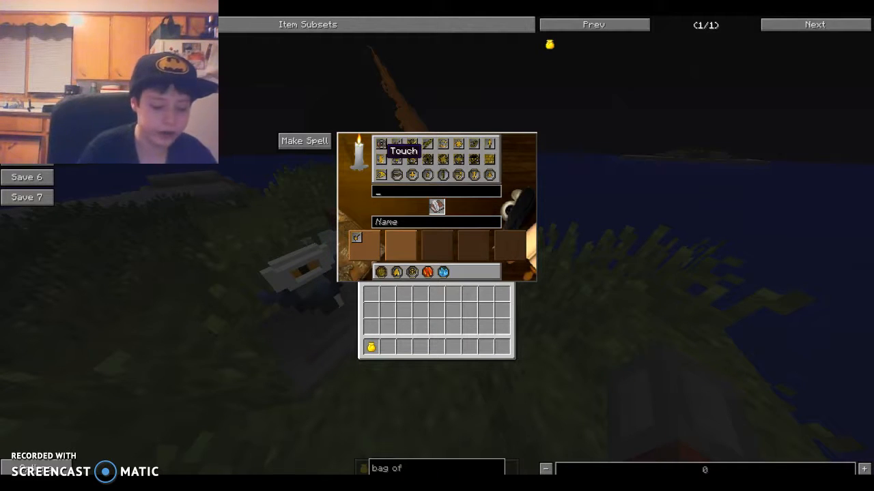
- Name the new spell design 'Freezing Fire' in the Name field
type("rand")
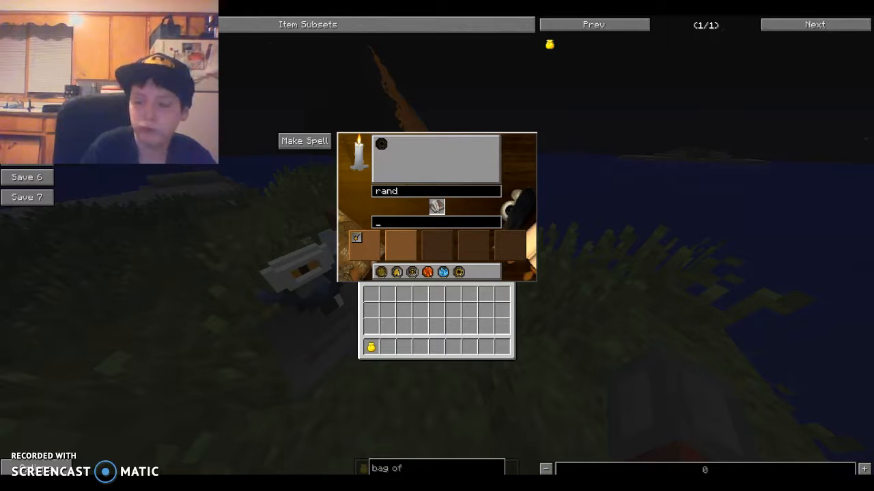
type("FRee")
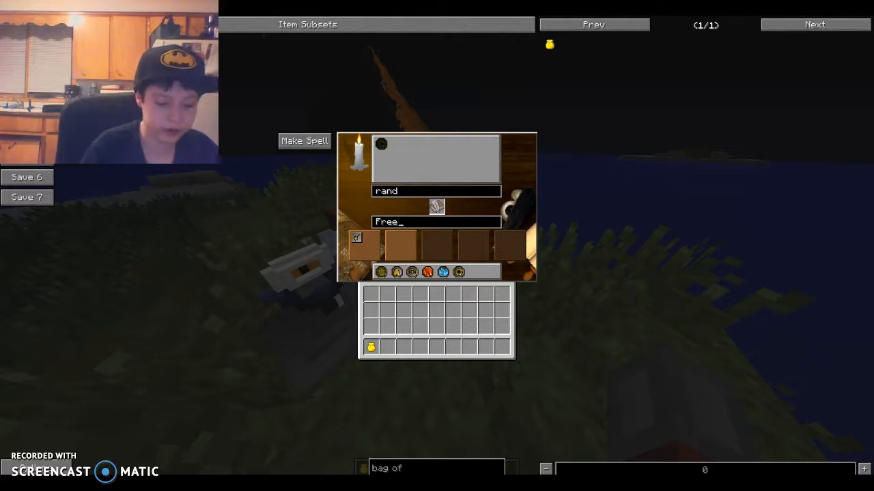
type("Freezing")
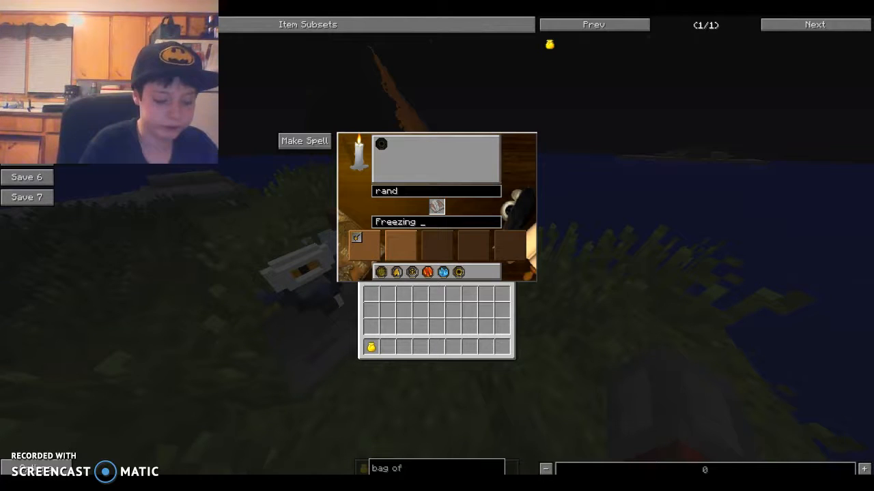
type("Fire")
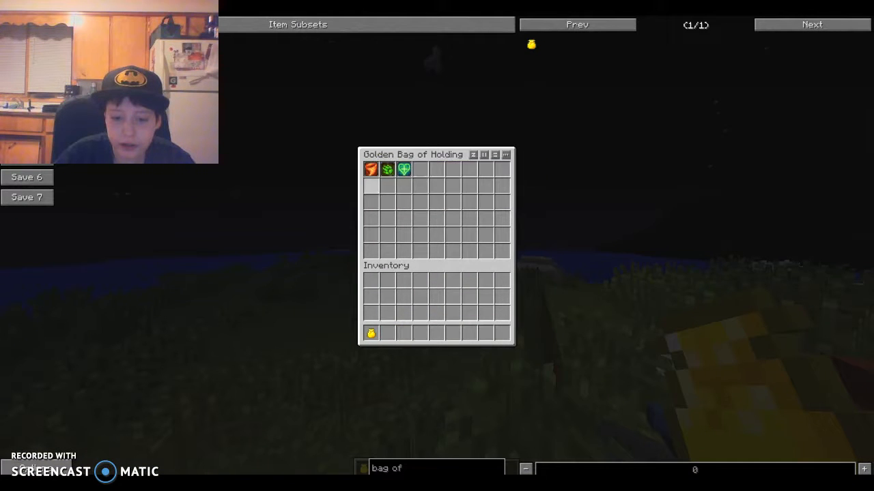
mouse_move(403, 169)
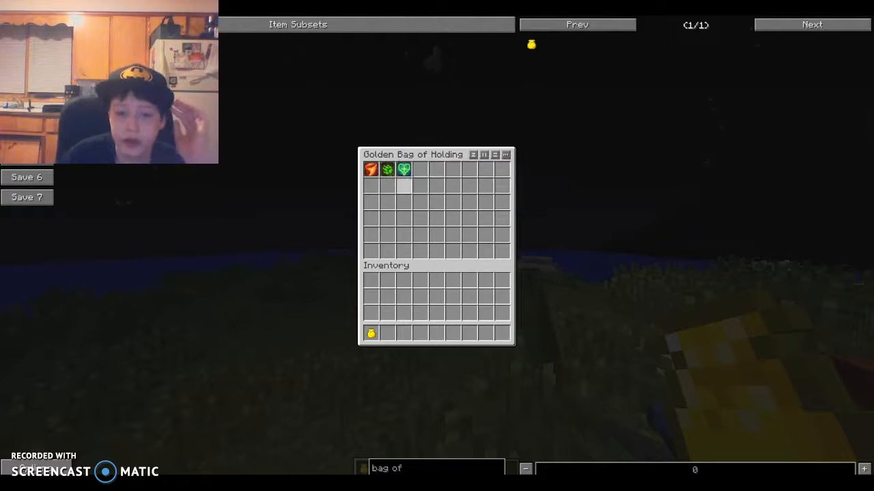
mouse_move(371, 169)
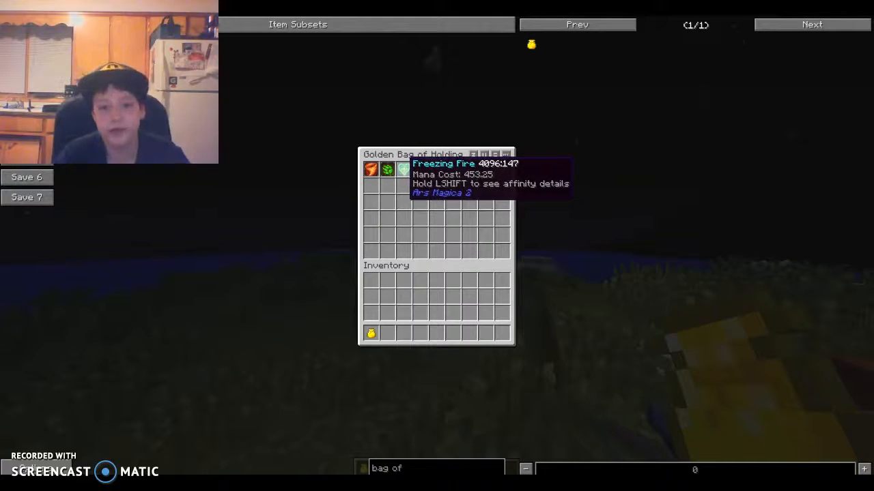
- Close the Golden Bag of Holding with the Freezing Fire spell stored inside
key("Escape")
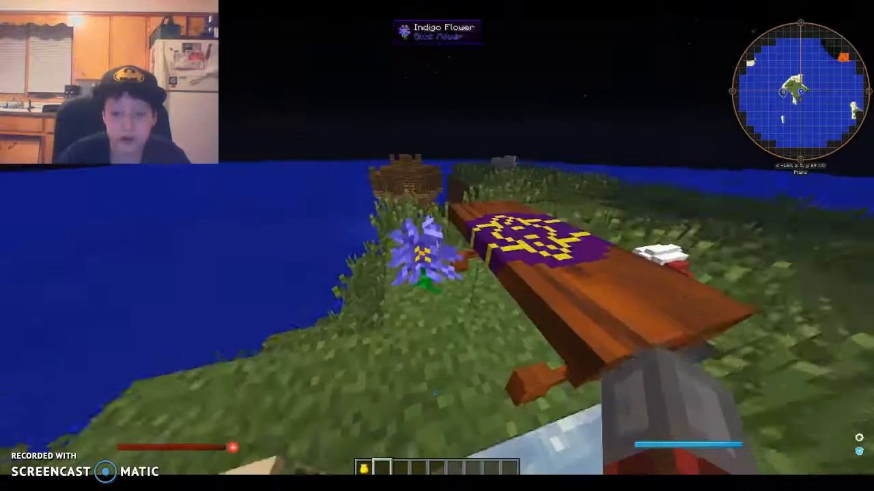
mouse_move(436, 246)
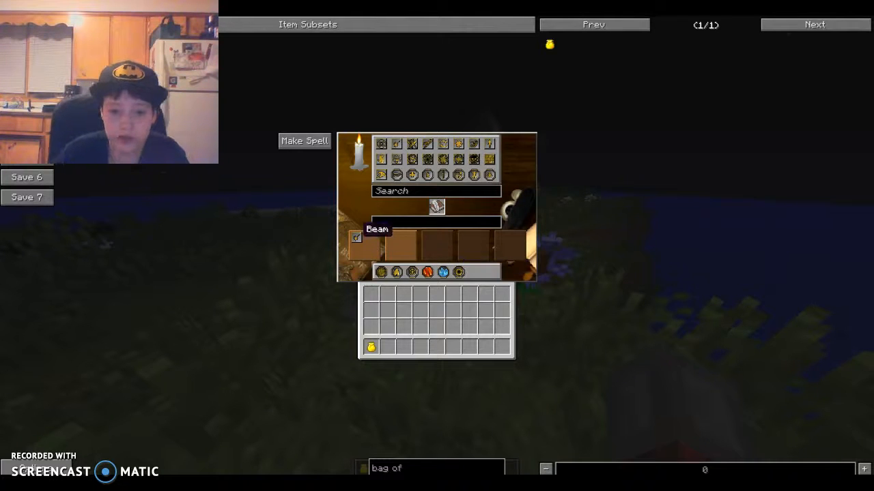
- Search 'heal' to review healing components like Heal, then clear the search for the next spell
left_click(305, 141)
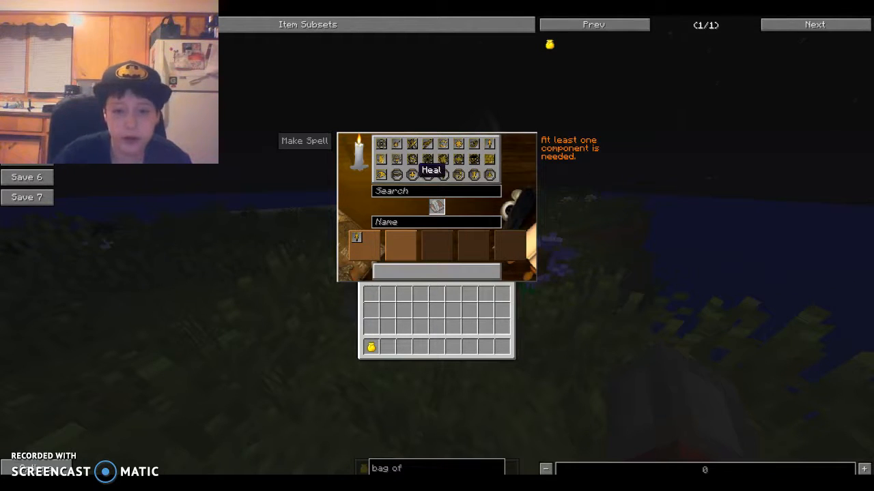
mouse_move(442, 176)
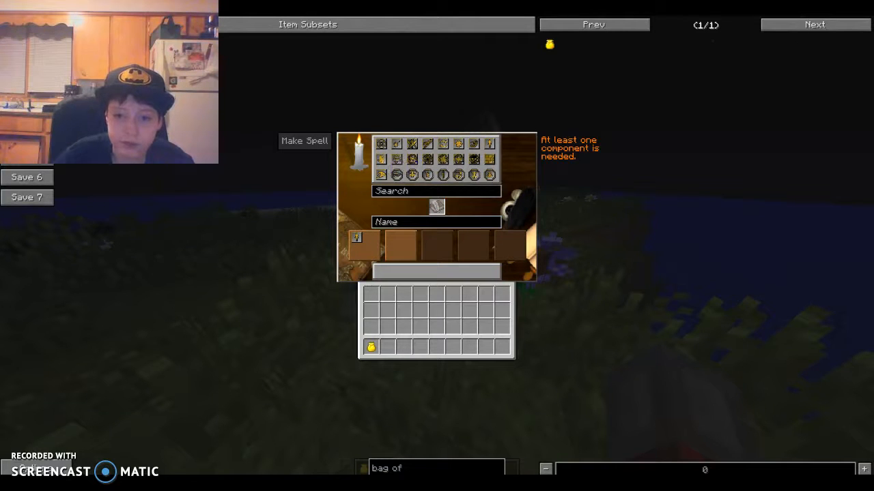
type("h")
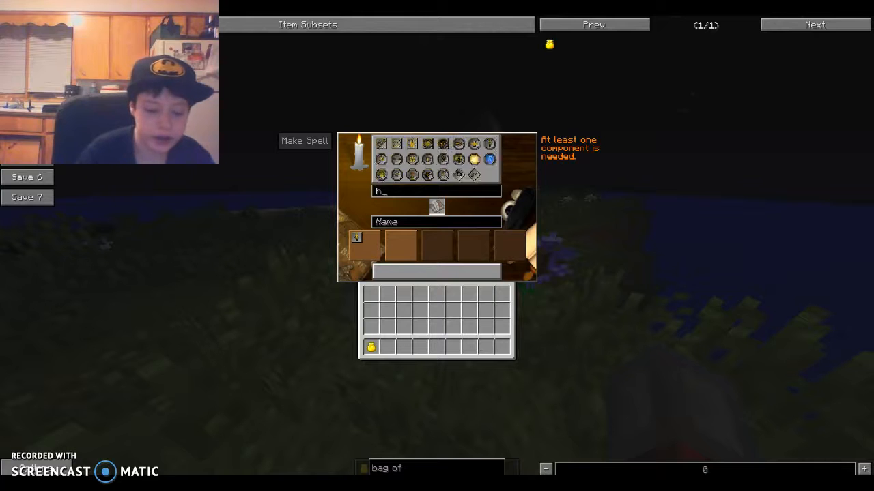
type("eal")
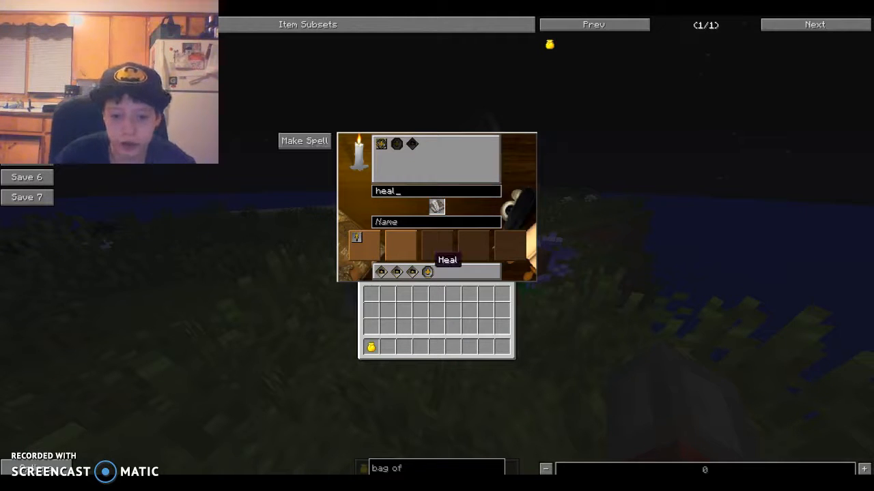
key("backspace")
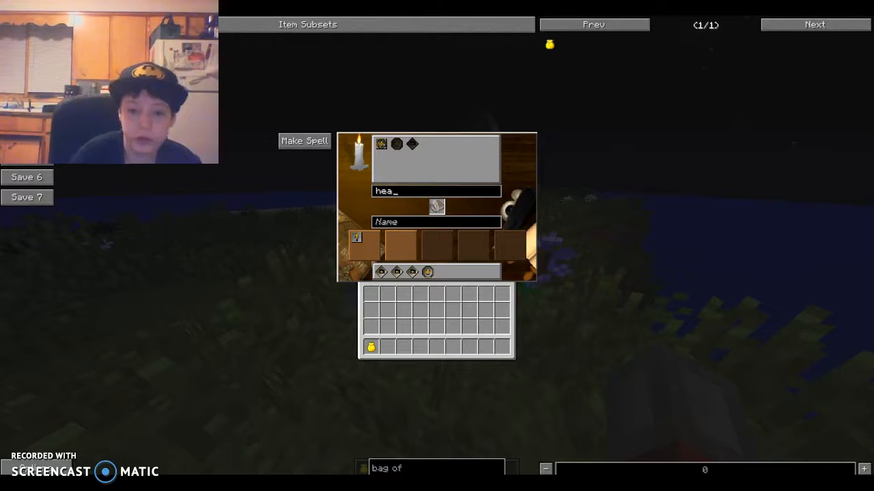
key("Backspace")
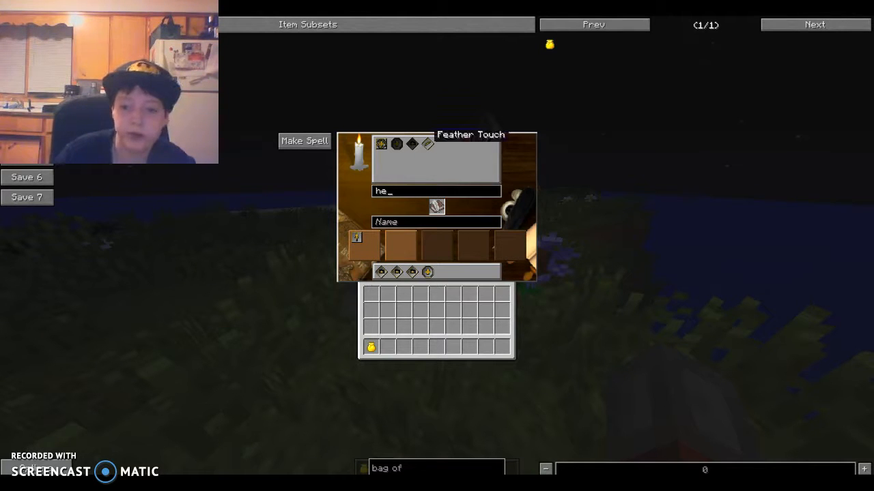
key("BackSpace")
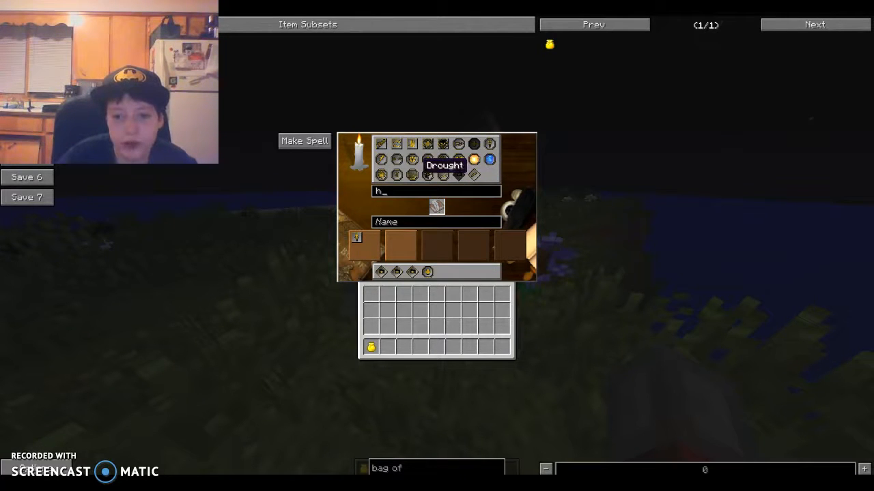
mouse_move(442, 175)
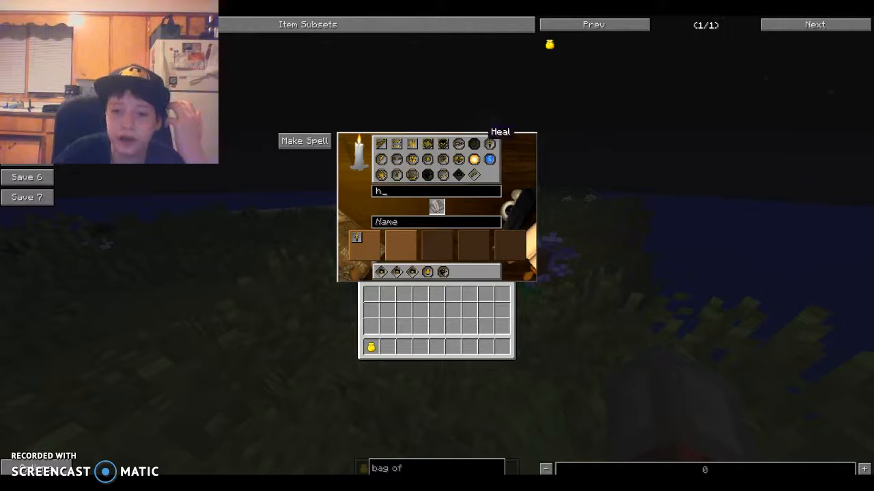
mouse_move(425, 271)
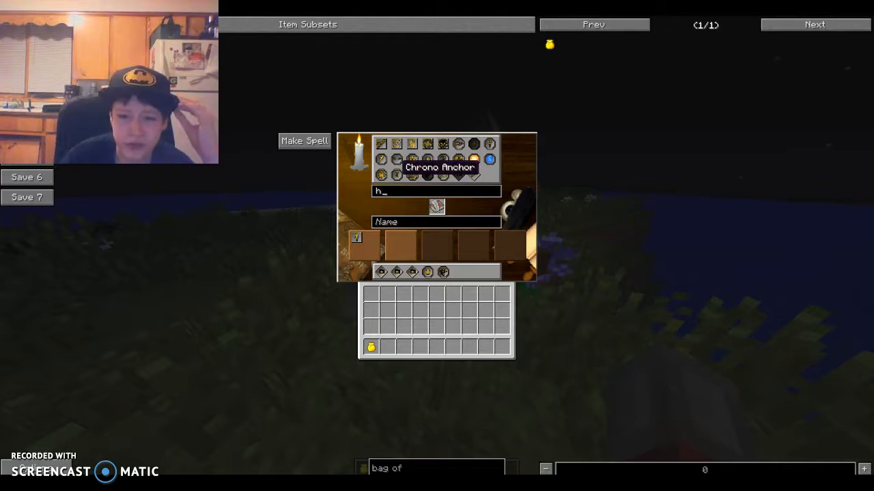
mouse_move(457, 158)
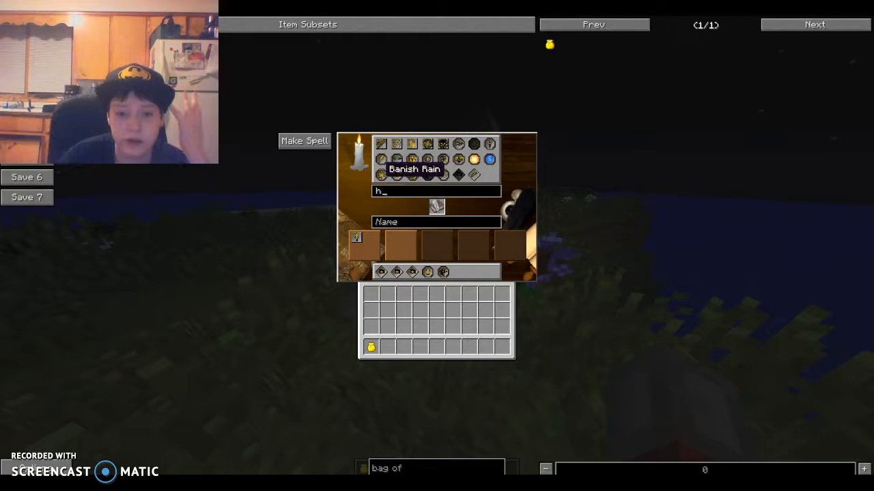
mouse_move(488, 144)
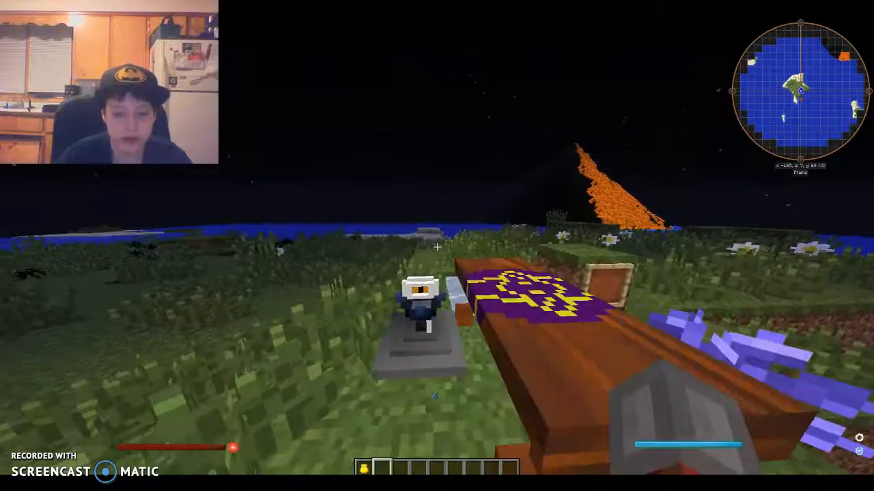
mouse_move(437, 246)
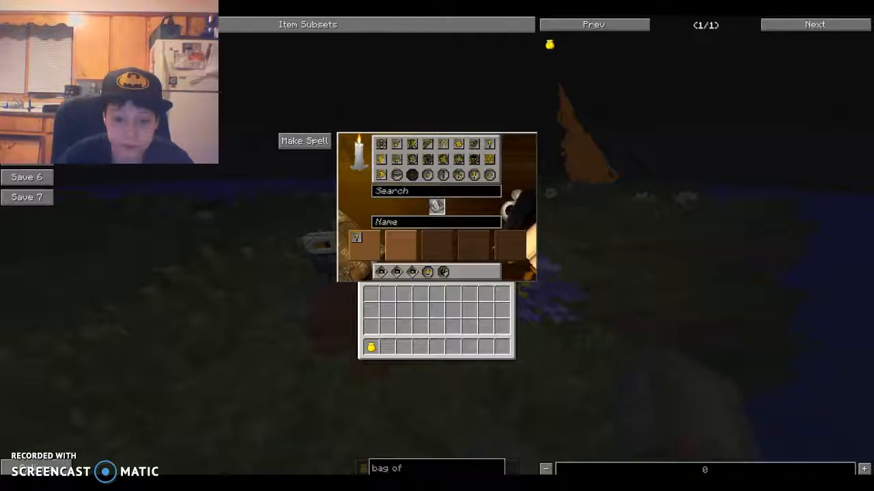
mouse_move(412, 175)
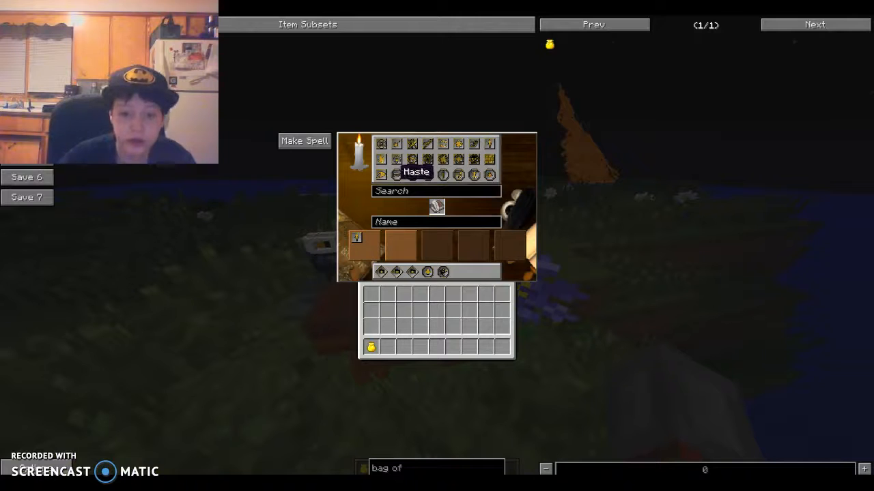
mouse_move(442, 143)
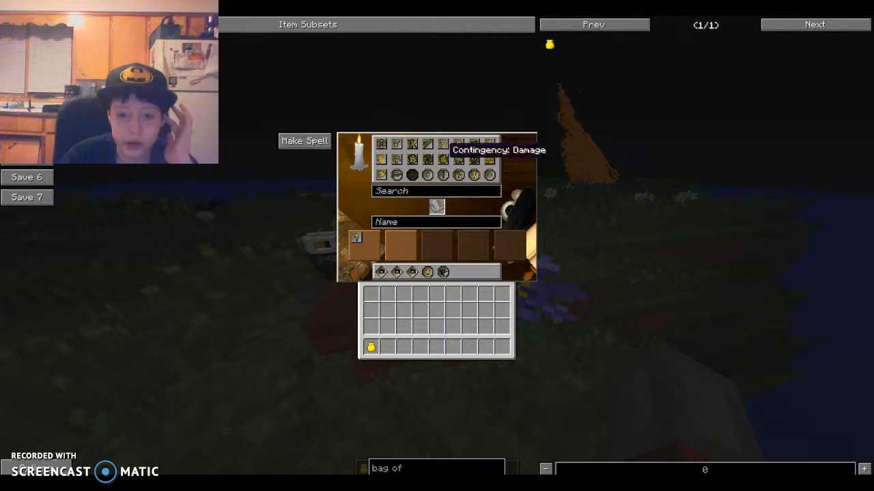
mouse_move(488, 145)
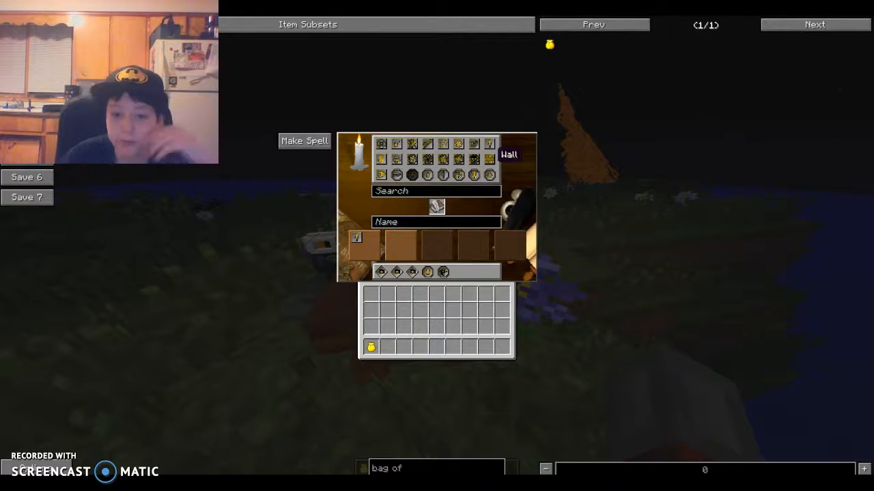
mouse_move(472, 159)
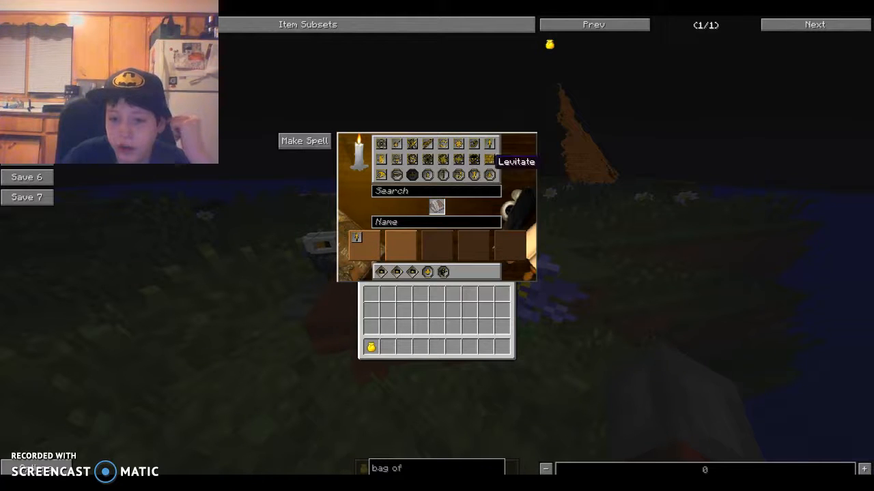
mouse_move(473, 158)
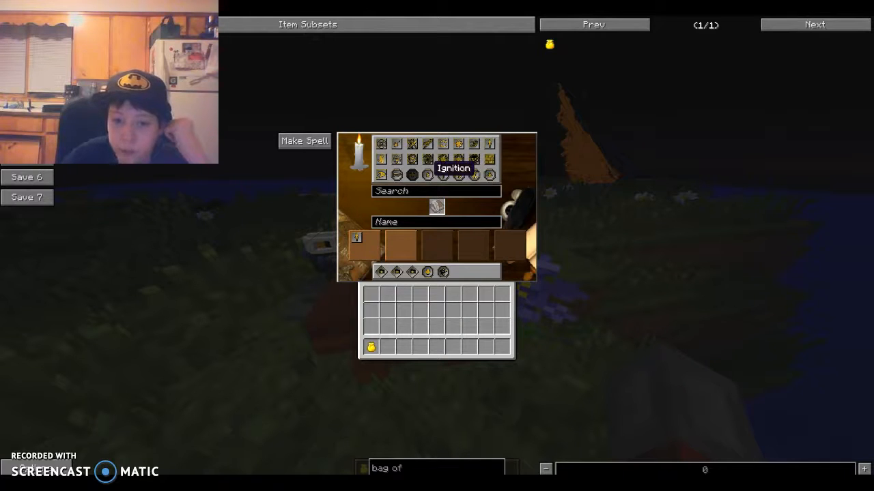
mouse_move(396, 166)
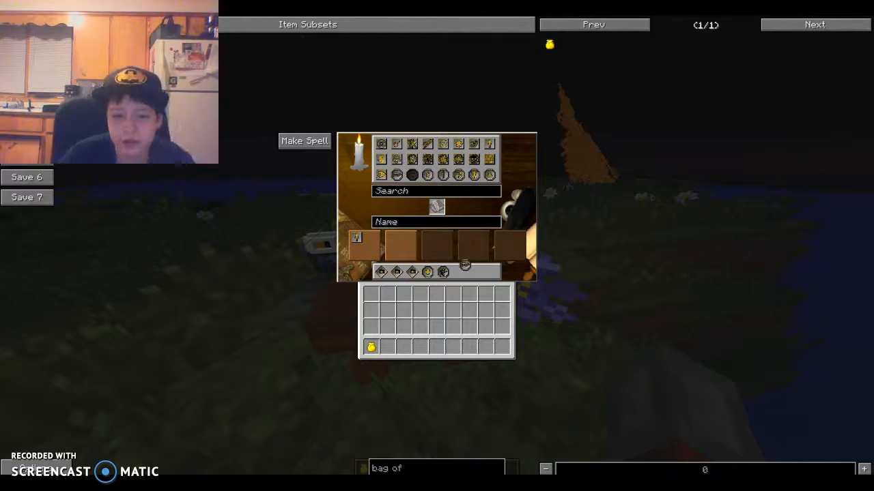
- Look up the Speed component with a 'spee' search and clear it
left_click(437, 191)
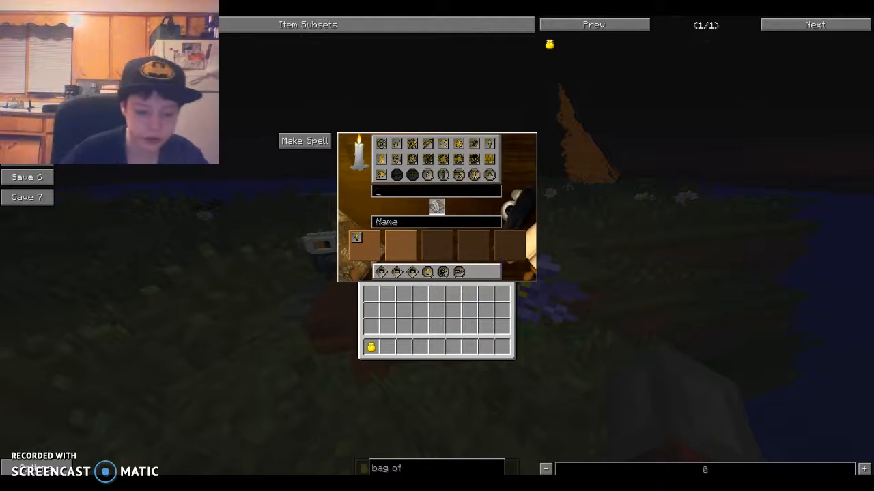
type("spee")
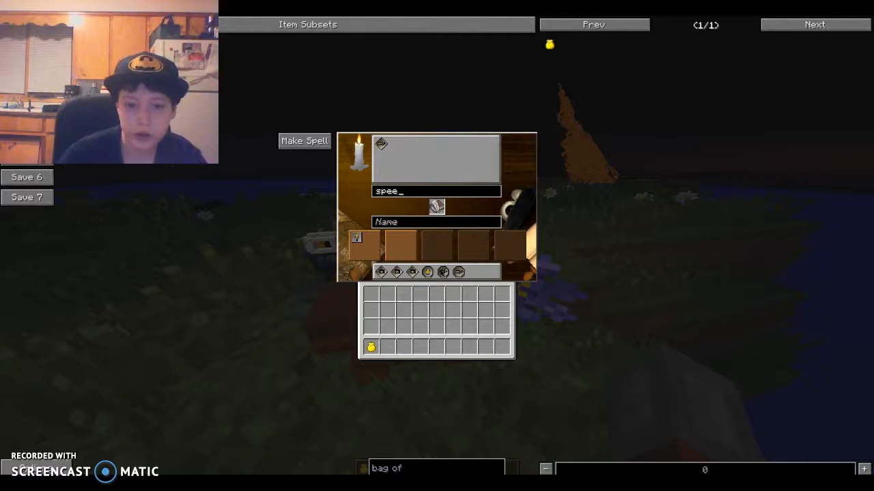
mouse_move(457, 272)
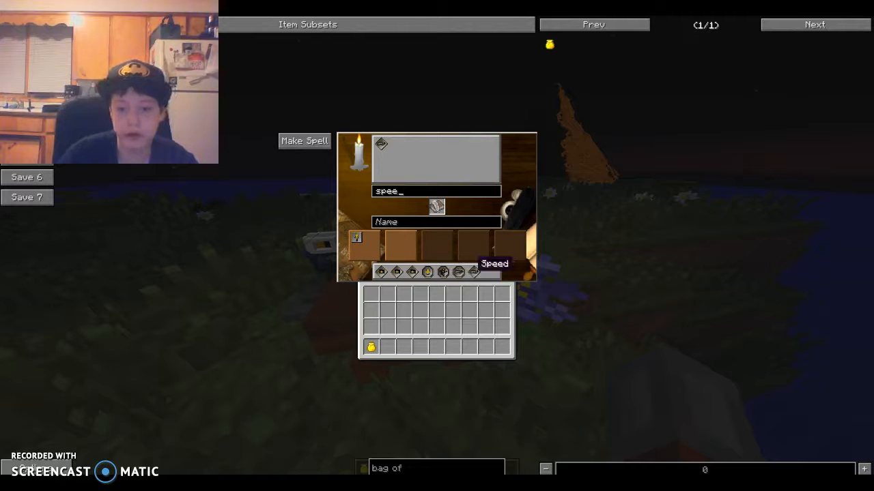
key("Backspace")
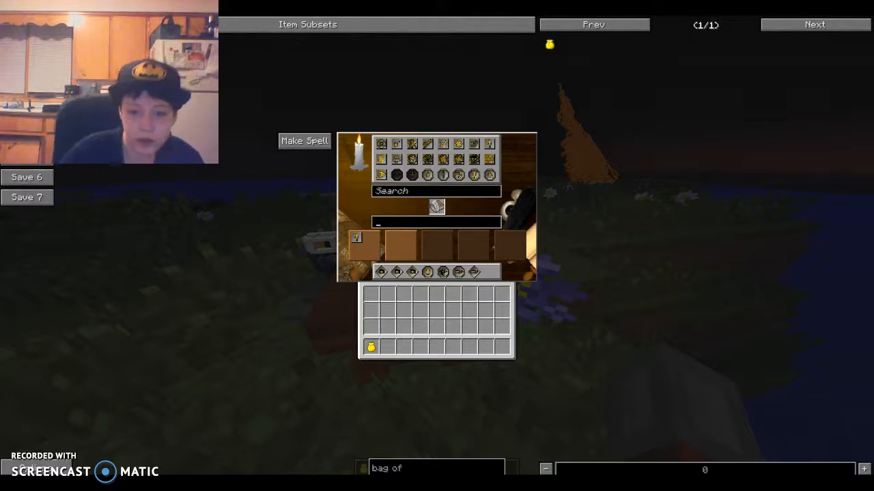
- Name the spell being inscribed 'Healing Bullet'
type("H")
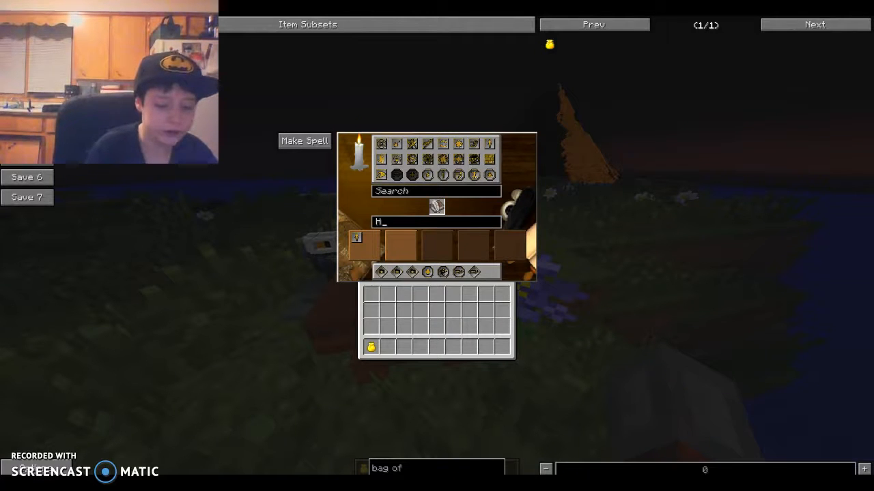
type("eal")
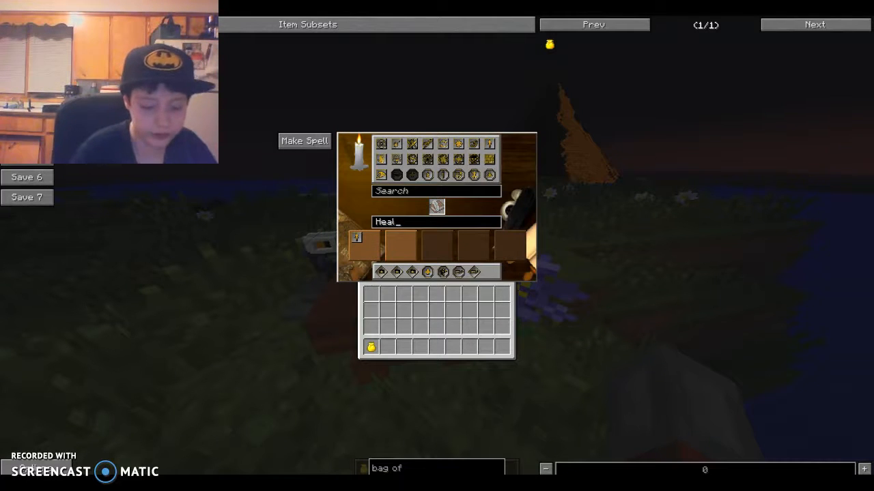
type("ing Bullet")
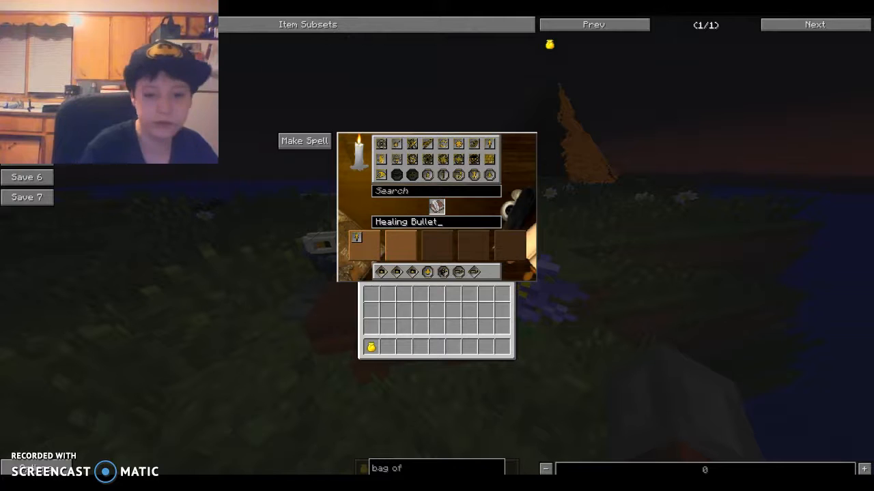
mouse_move(472, 273)
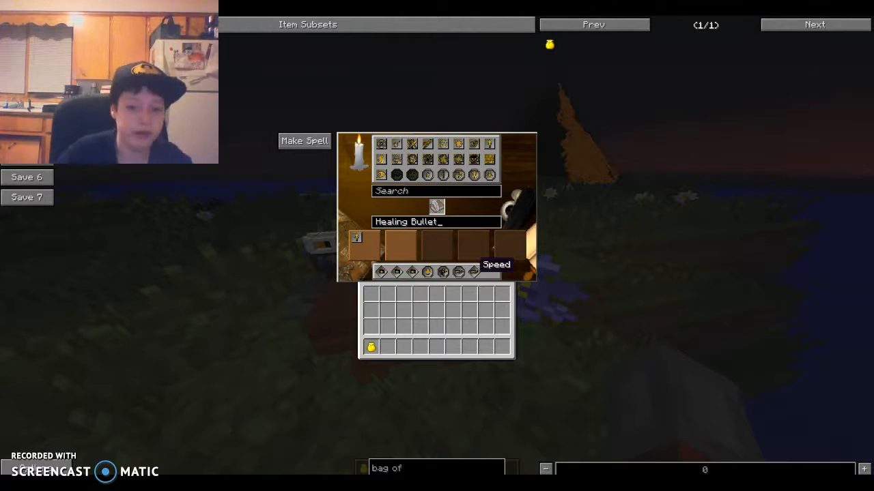
mouse_move(461, 271)
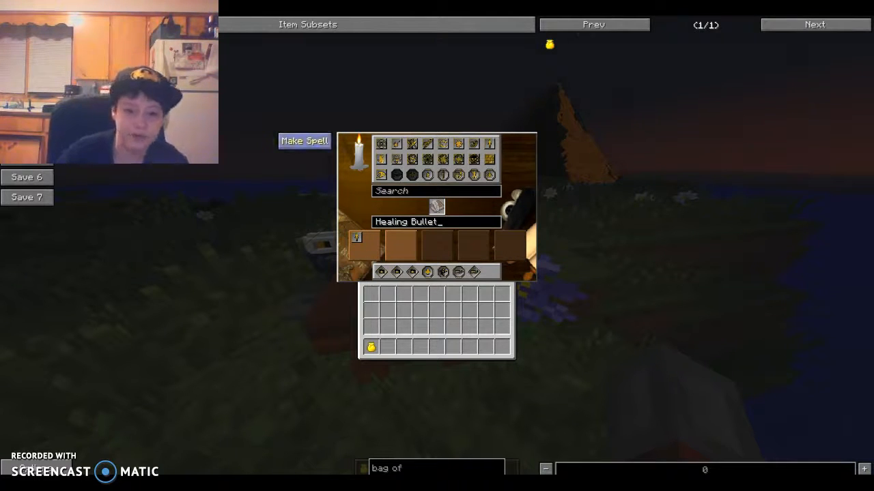
- Leave the inscription table and return to the world with the spell in hand
key("Escape")
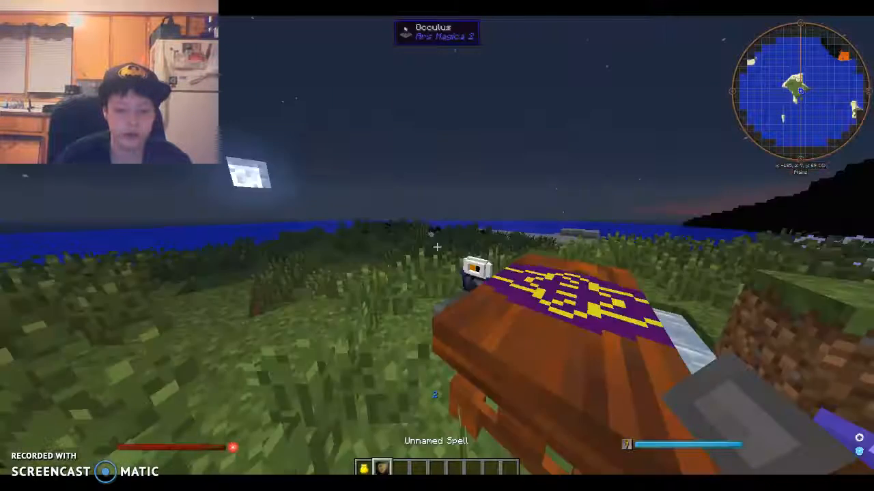
key("e")
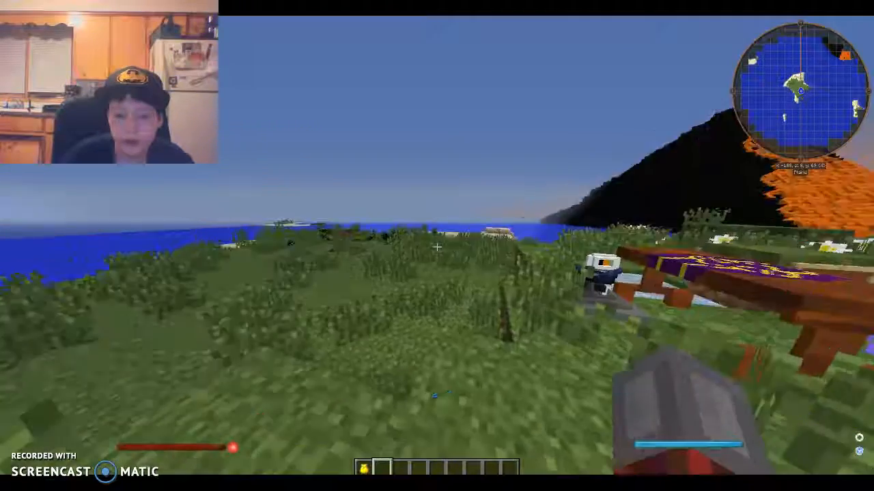
mouse_move(437, 246)
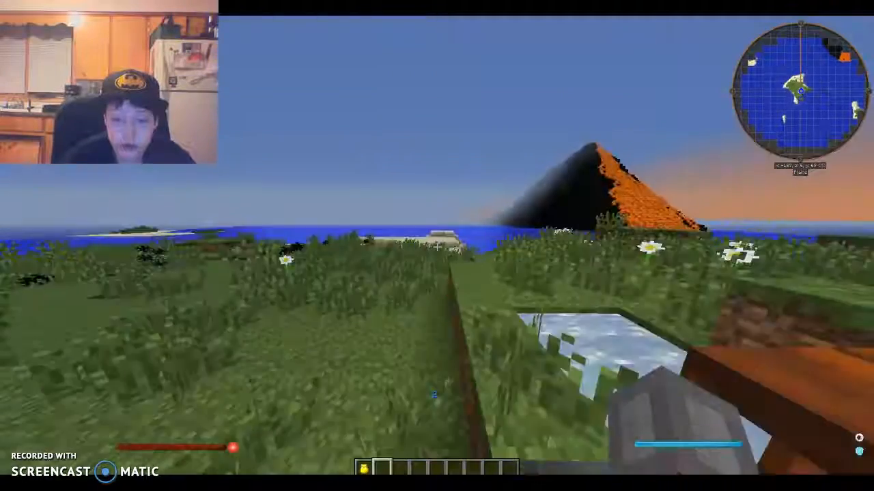
mouse_move(437, 245)
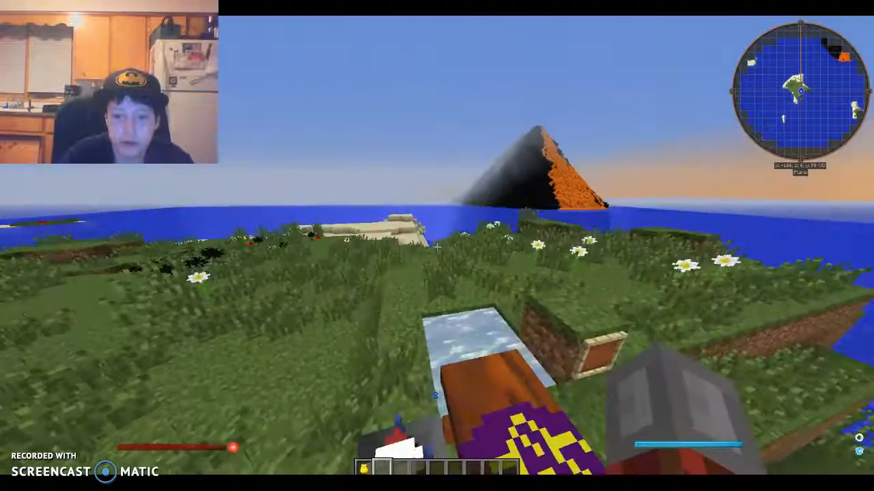
mouse_move(436, 245)
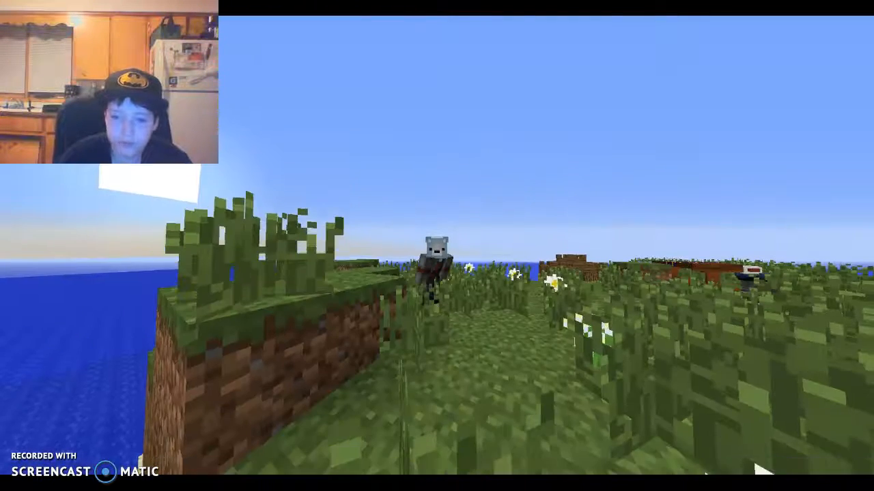
mouse_move(437, 245)
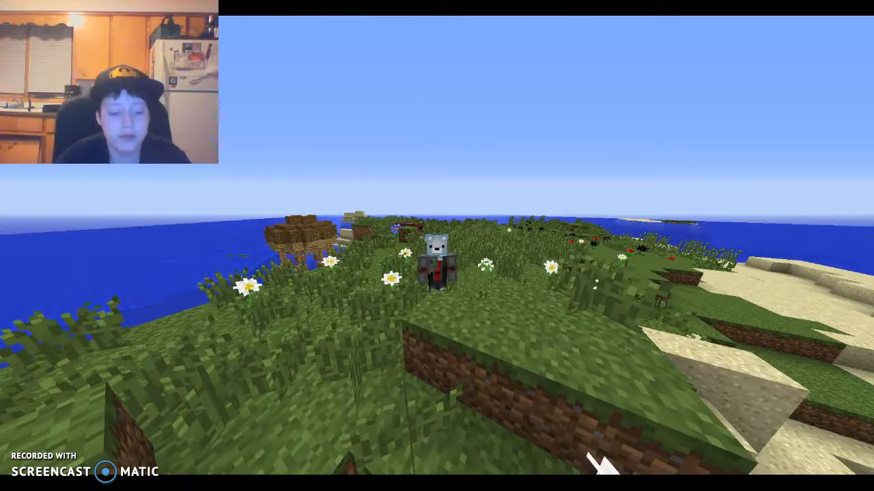
mouse_move(437, 246)
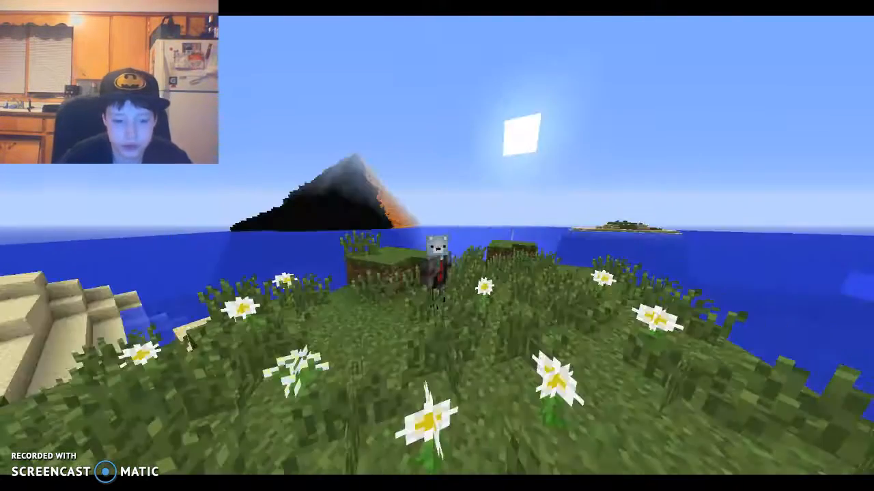